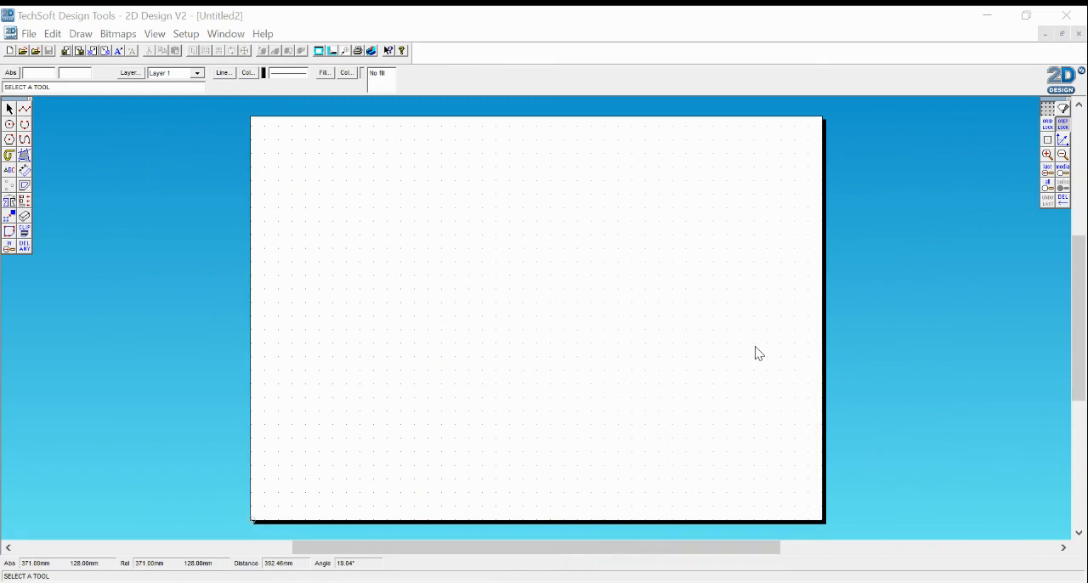
pyautogui.moveTo(880, 240)
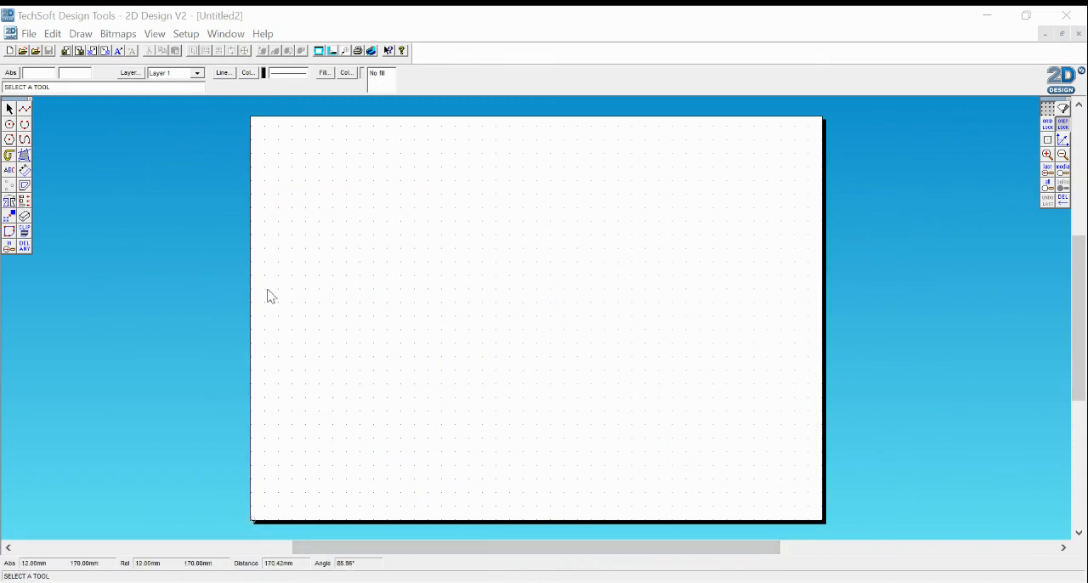
pyautogui.moveTo(605, 343)
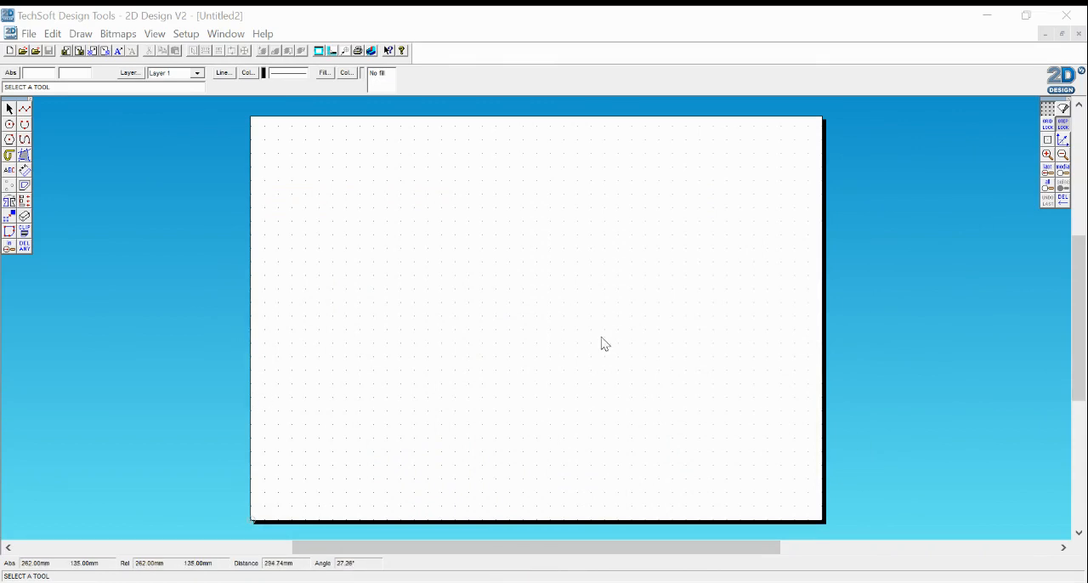
pyautogui.moveTo(923, 433)
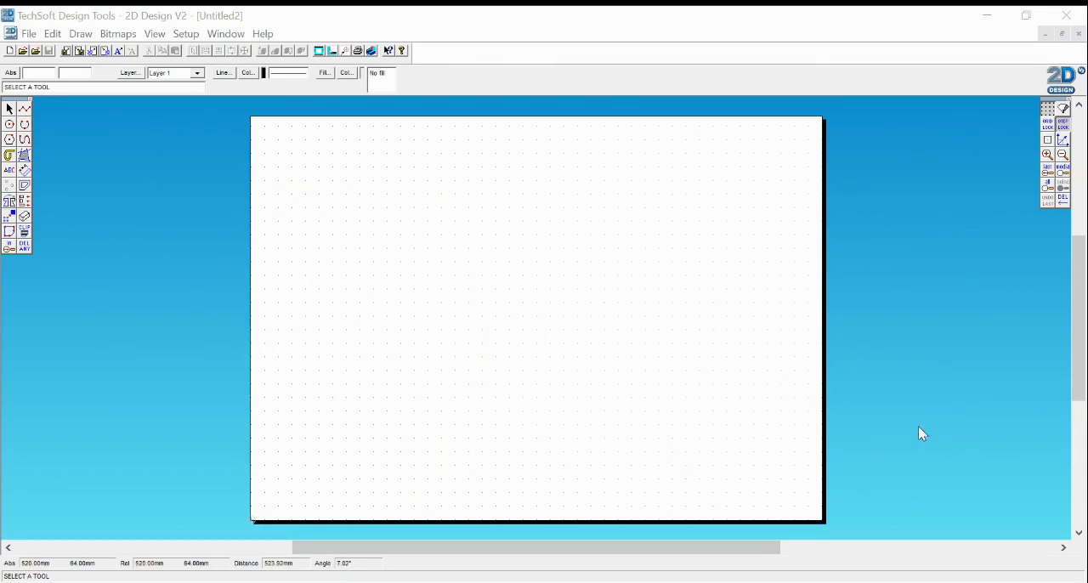
pyautogui.moveTo(774, 404)
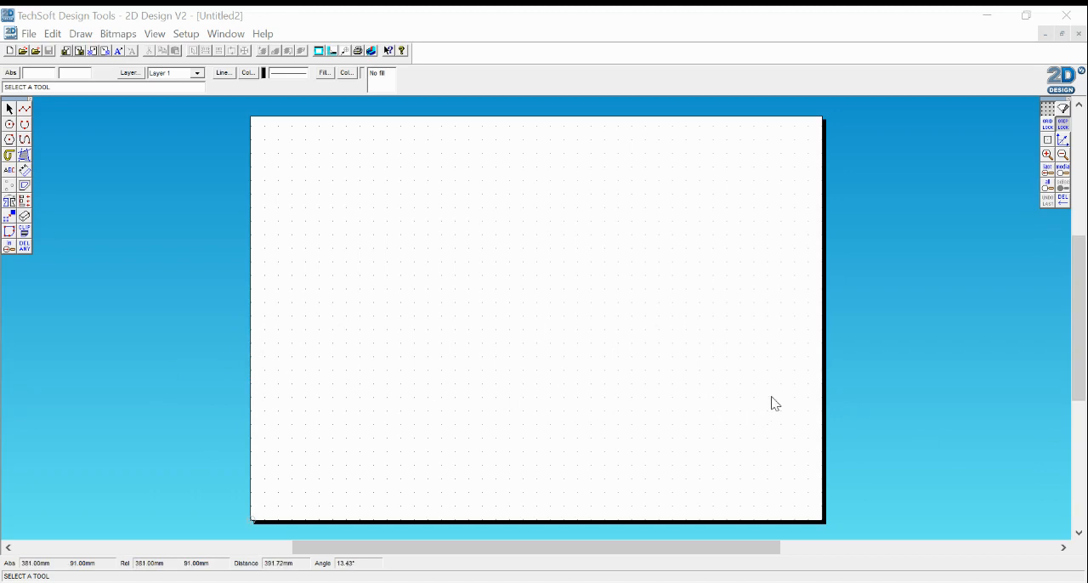
pyautogui.moveTo(198, 388)
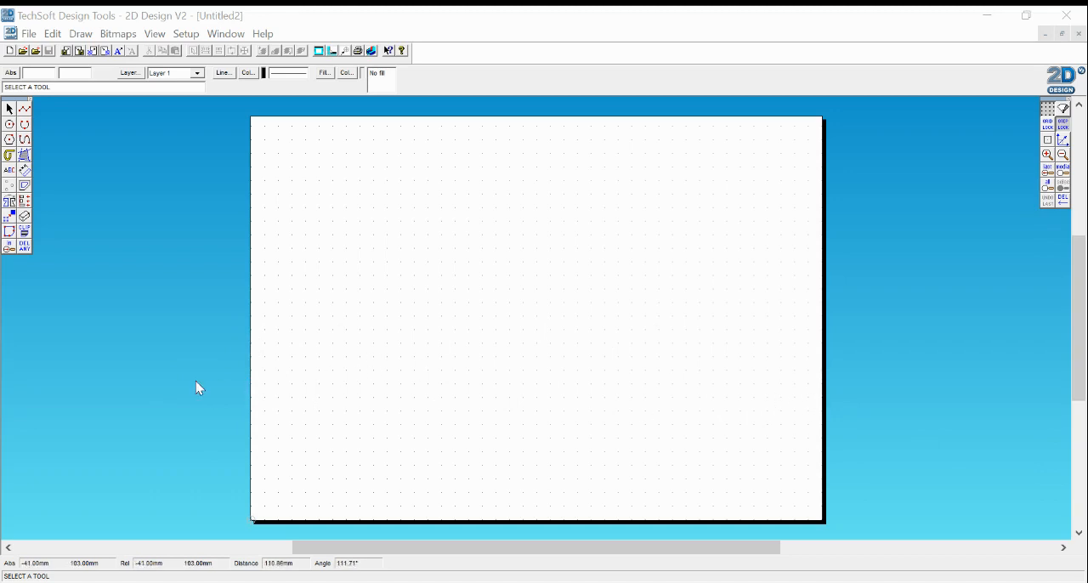
pyautogui.moveTo(997, 190)
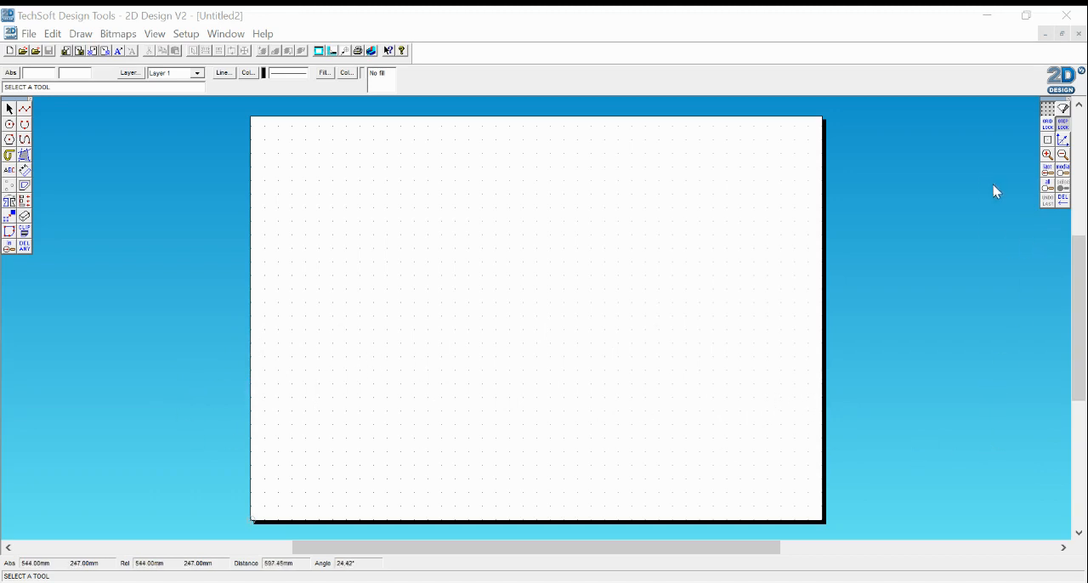
pyautogui.moveTo(674, 388)
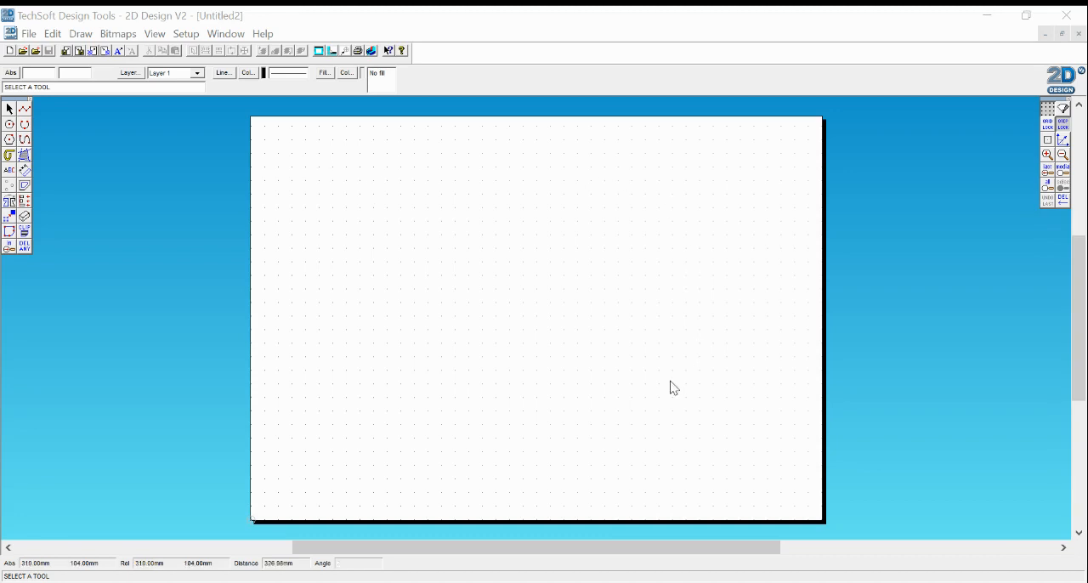
pyautogui.moveTo(1026, 110)
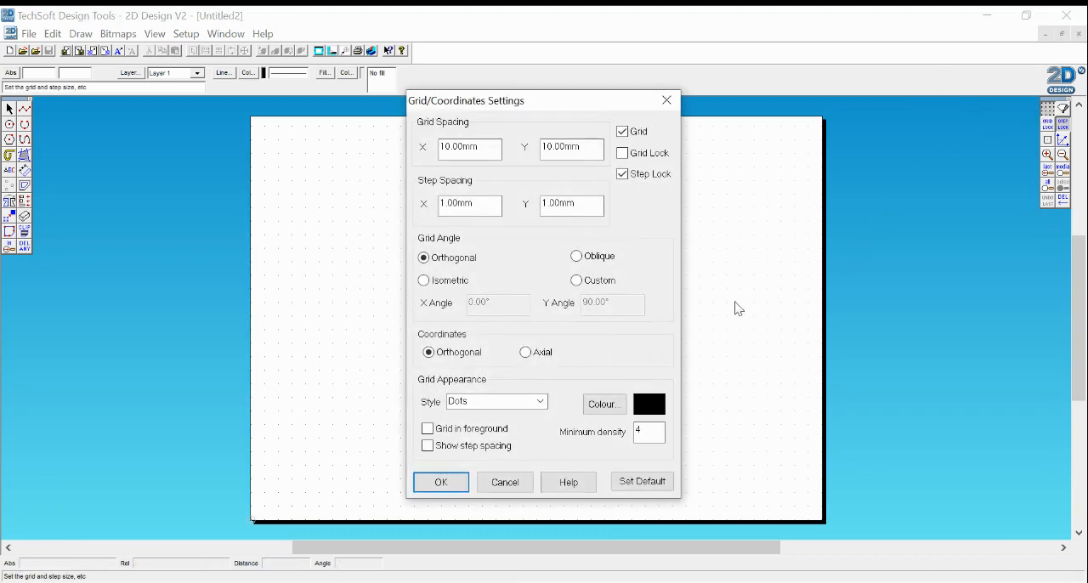
# Switch the grid style from dots to lines and colour it light blue.
pyautogui.click(493, 401)
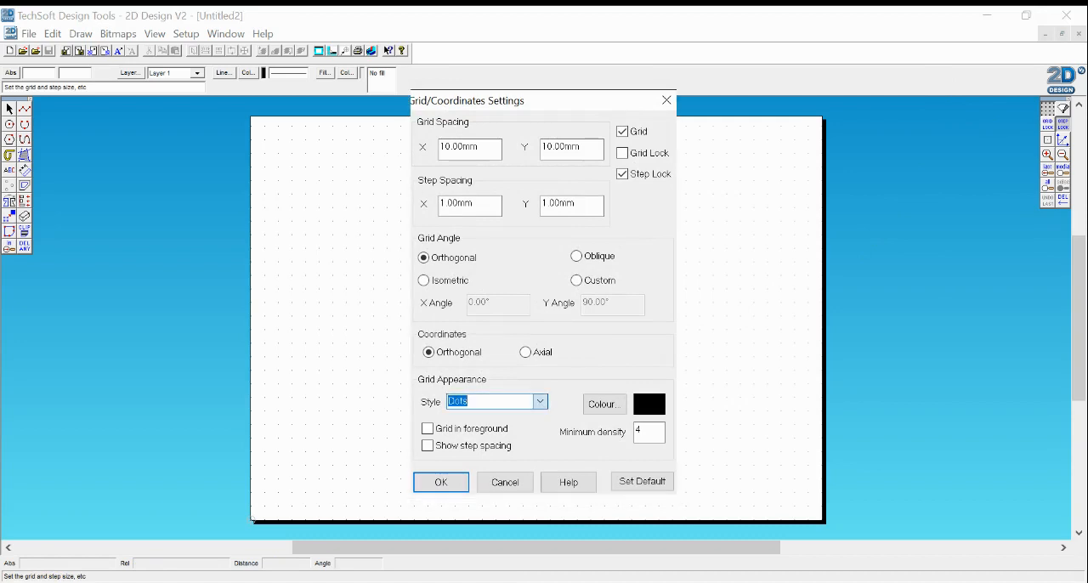
pyautogui.click(604, 404)
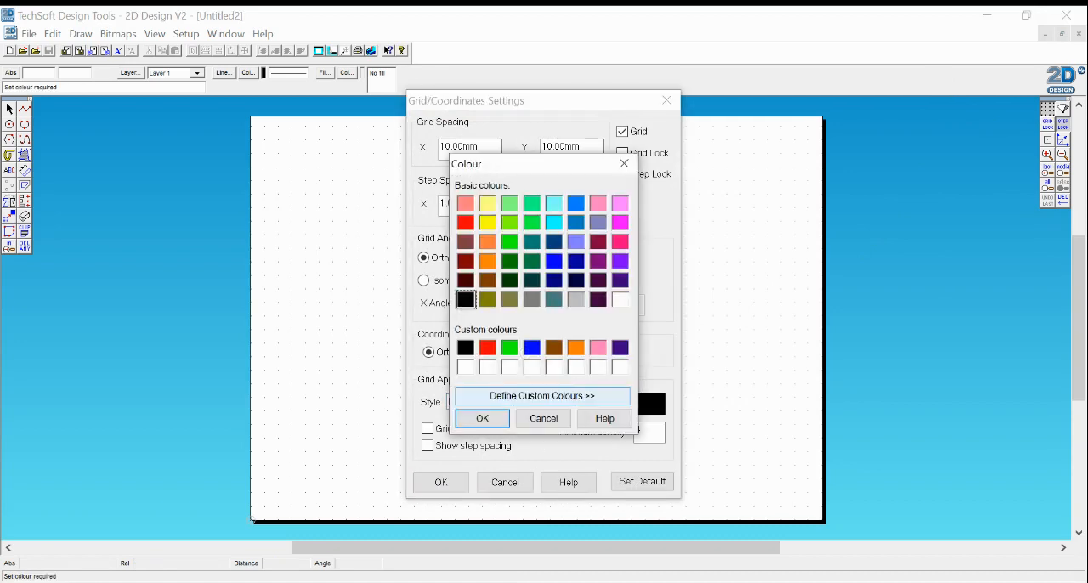
pyautogui.click(553, 202)
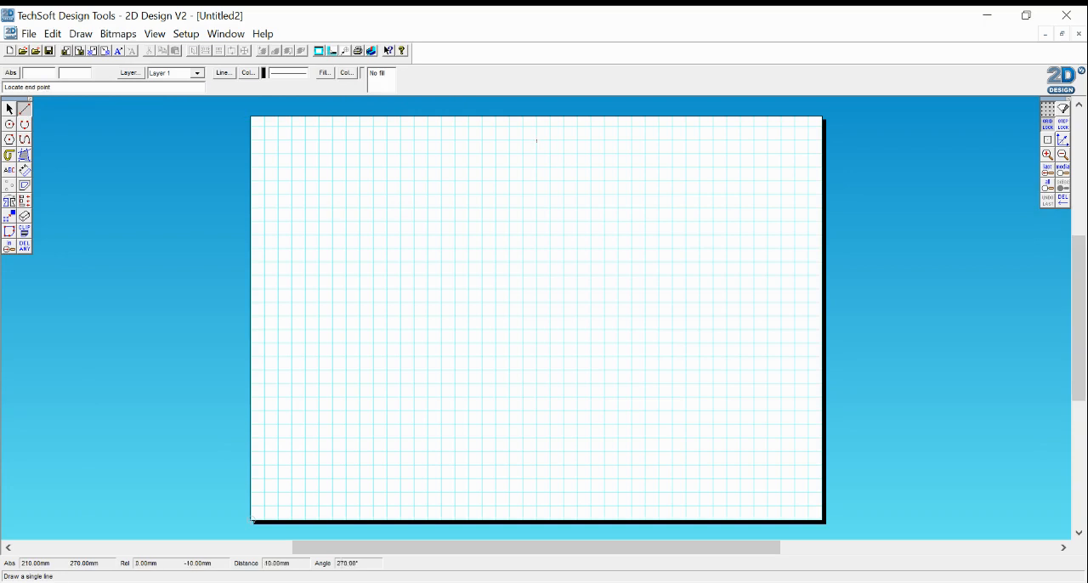
# End the vertical centre line near the bottom of the sheet.
pyautogui.click(536, 357)
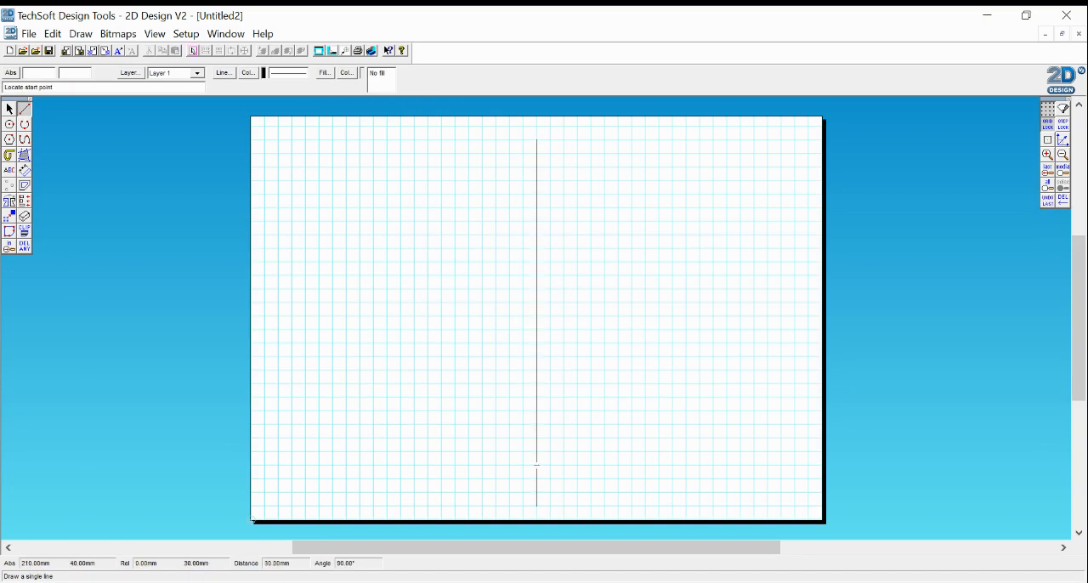
pyautogui.moveTo(522, 138)
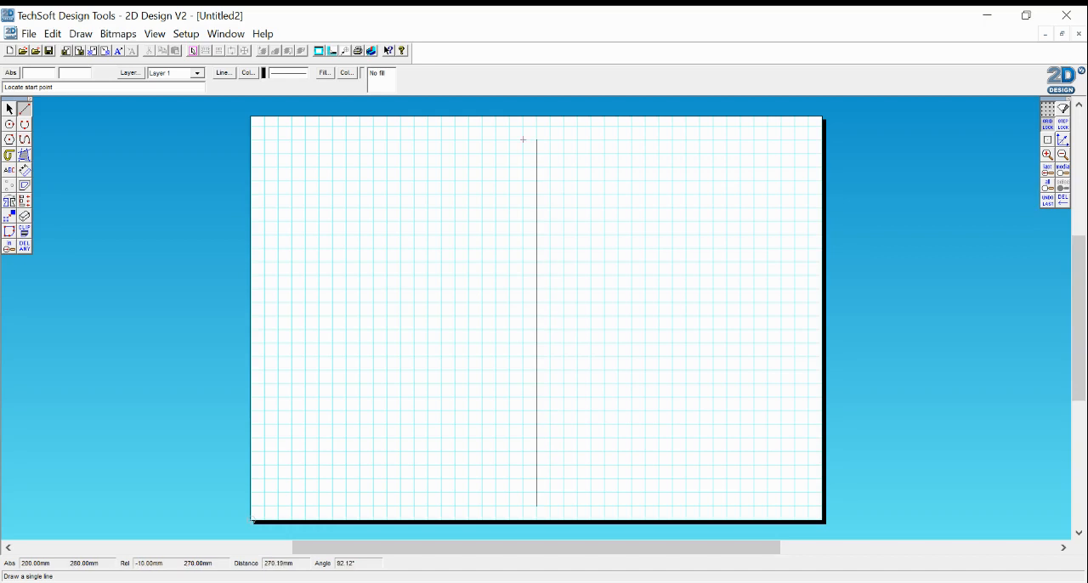
pyautogui.moveTo(564, 167)
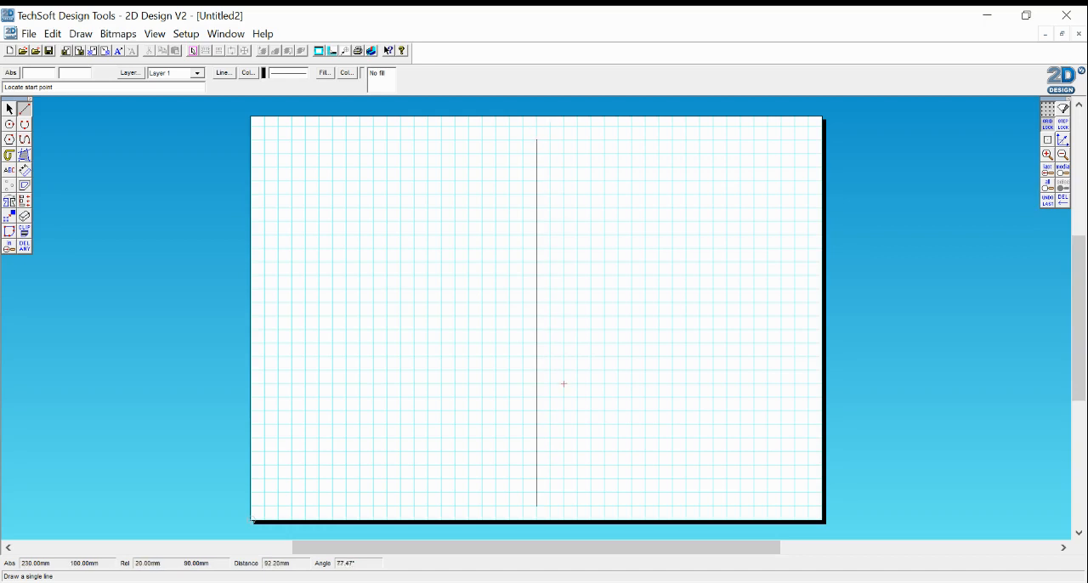
pyautogui.moveTo(550, 302)
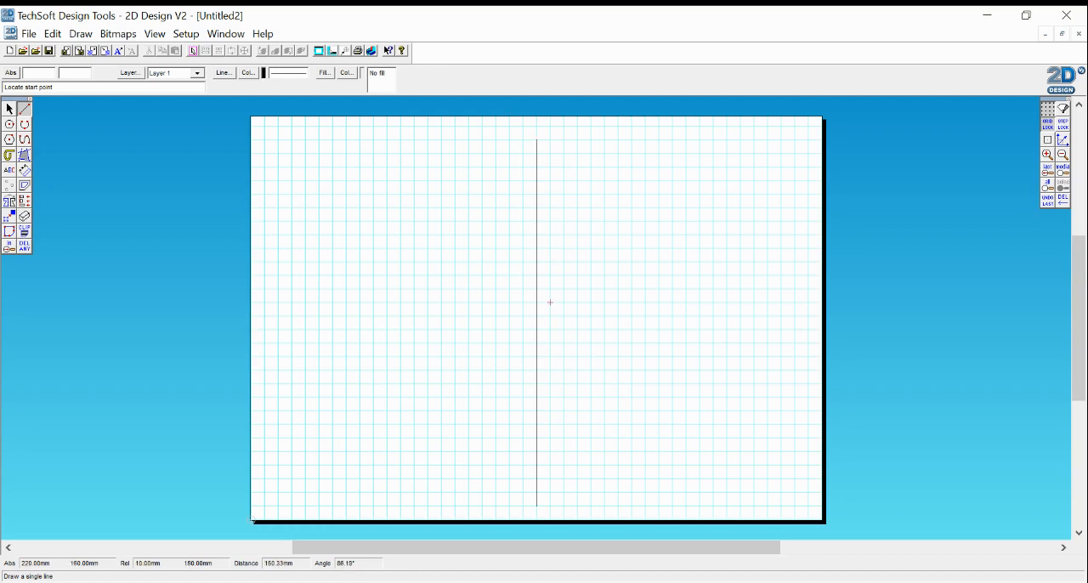
pyautogui.moveTo(564, 356)
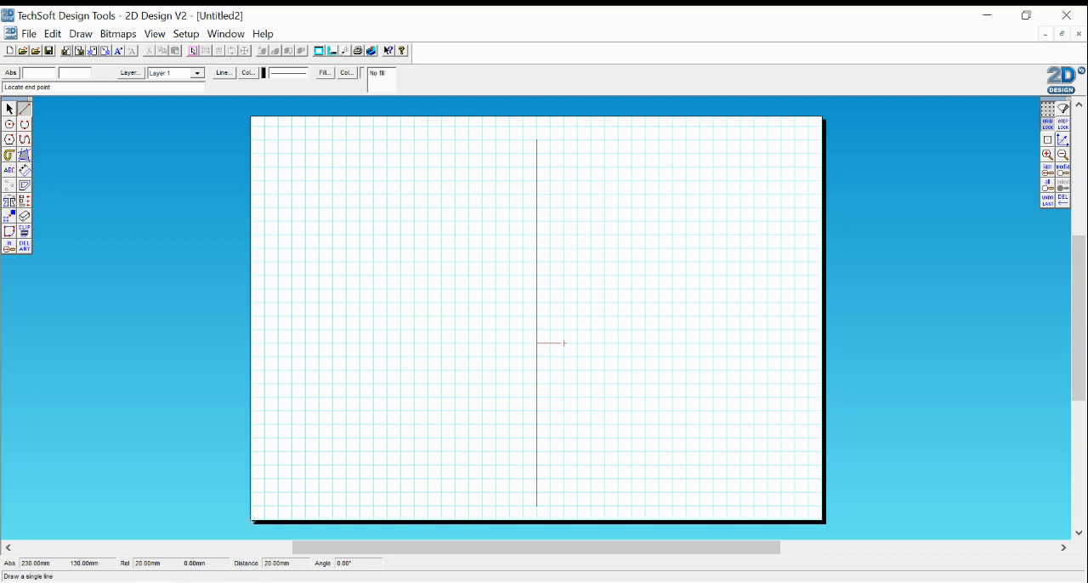
pyautogui.moveTo(578, 343)
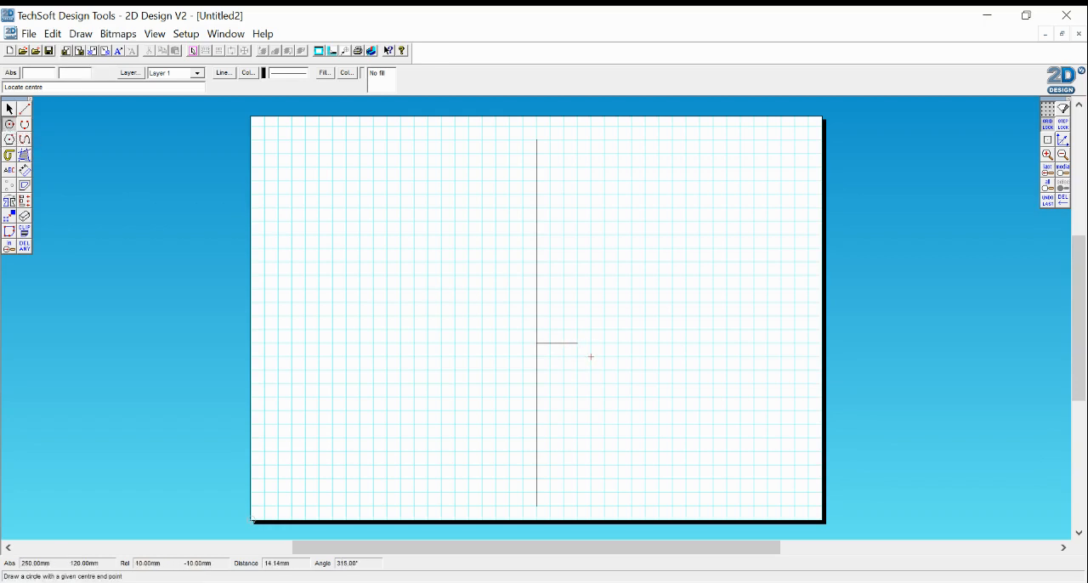
# Centre the ring at the short line's end and size the lower small circle.
pyautogui.click(591, 357)
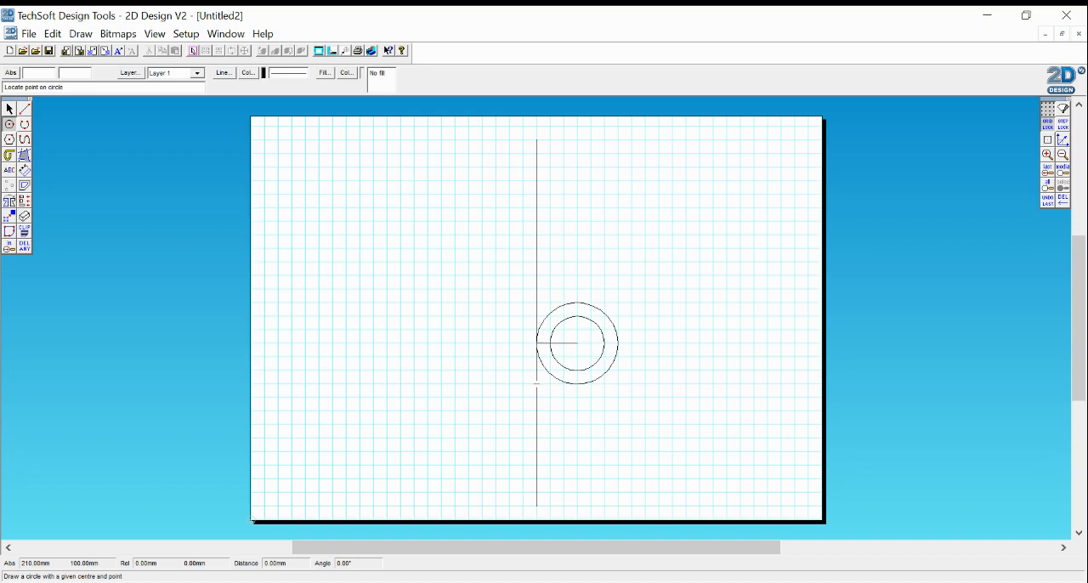
pyautogui.click(536, 384)
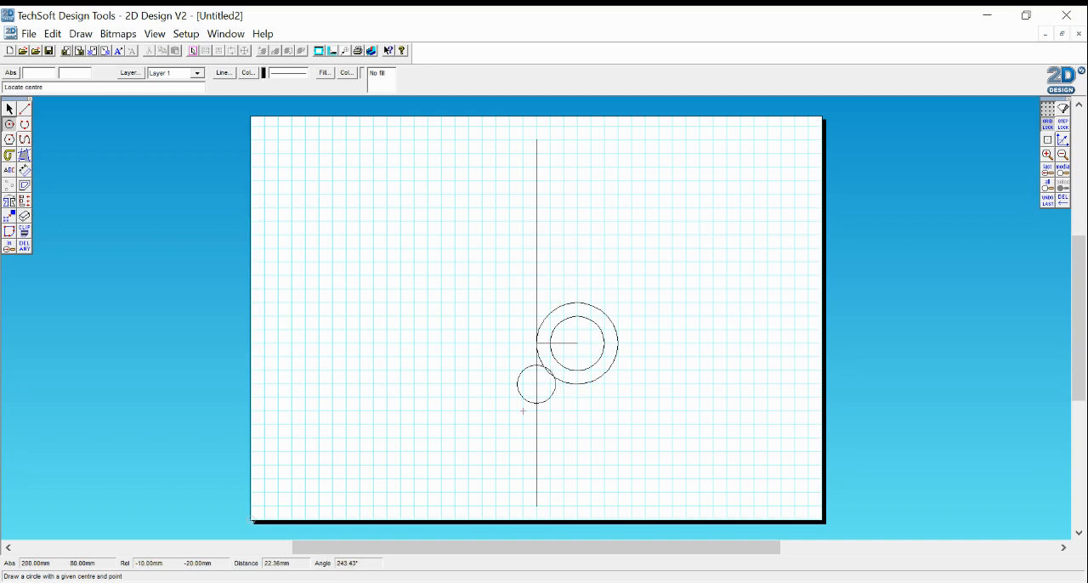
pyautogui.moveTo(441, 262)
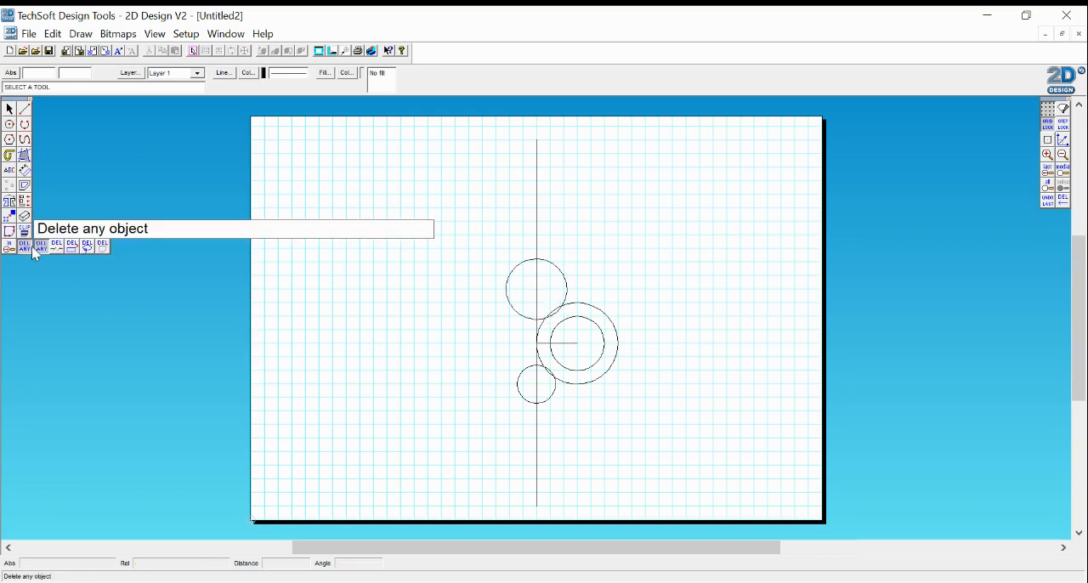
pyautogui.moveTo(41, 245)
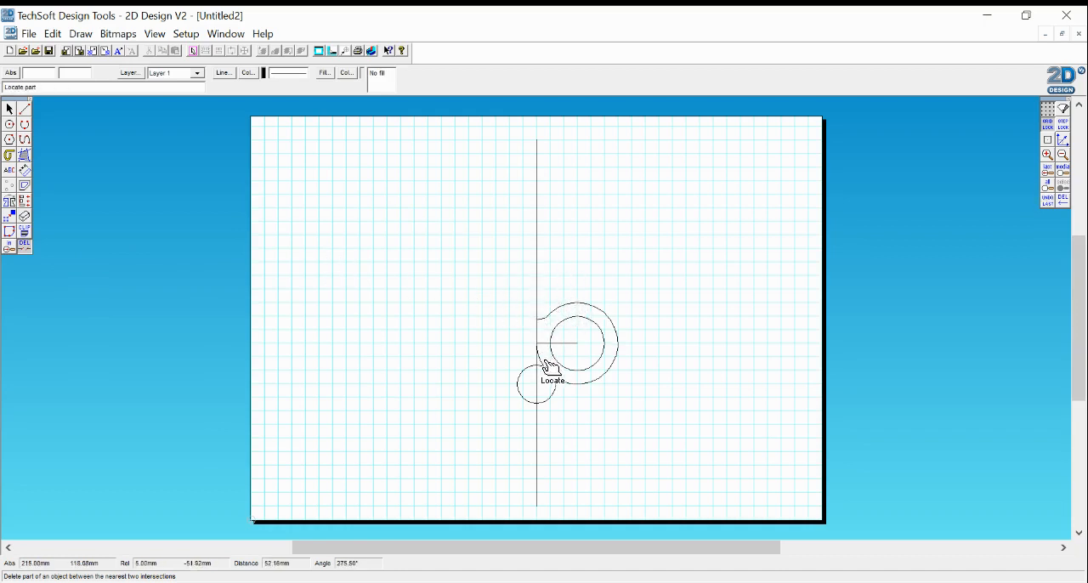
# Trim away the leftover piece of the lower small circle.
pyautogui.click(548, 366)
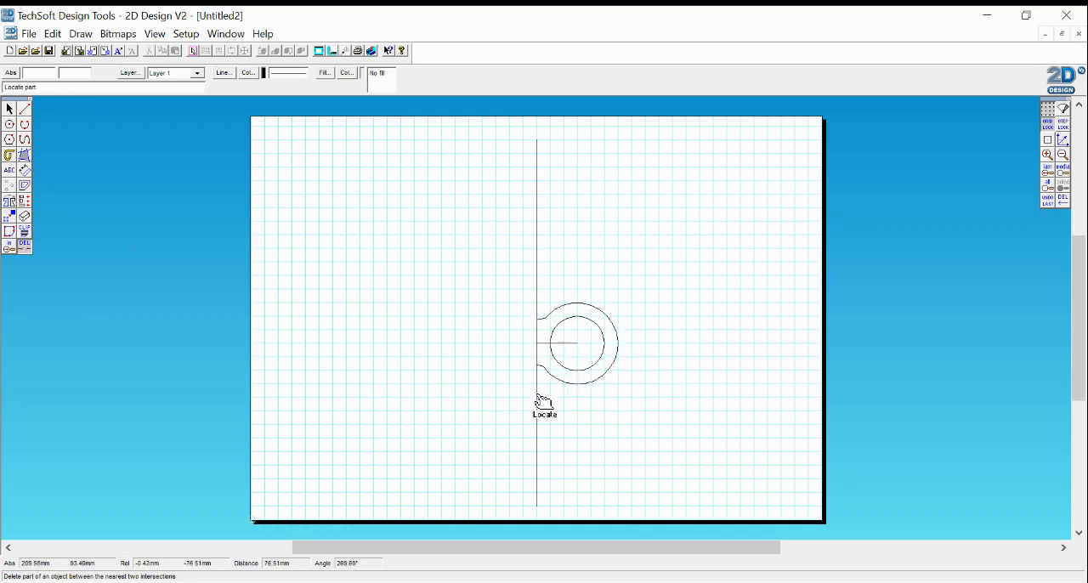
pyautogui.moveTo(612, 374)
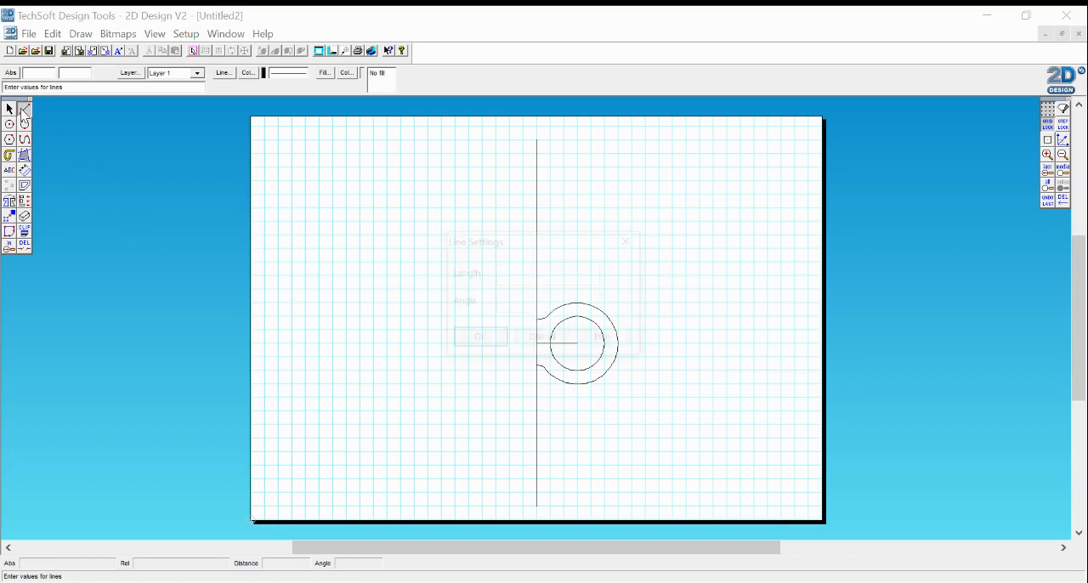
# Set the line length to 110 in Line Settings.
pyautogui.write('1')
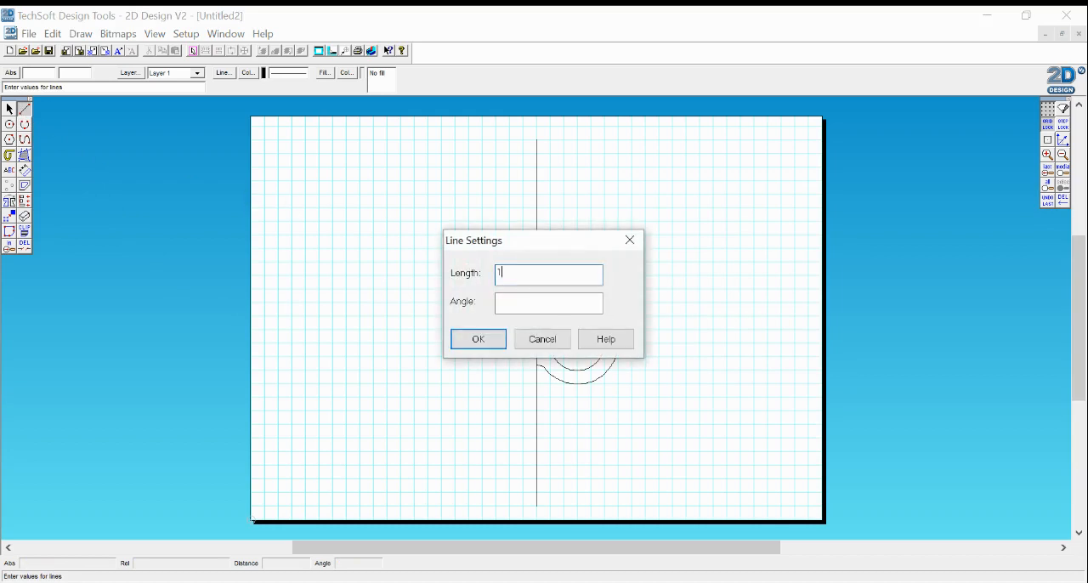
pyautogui.write('10')
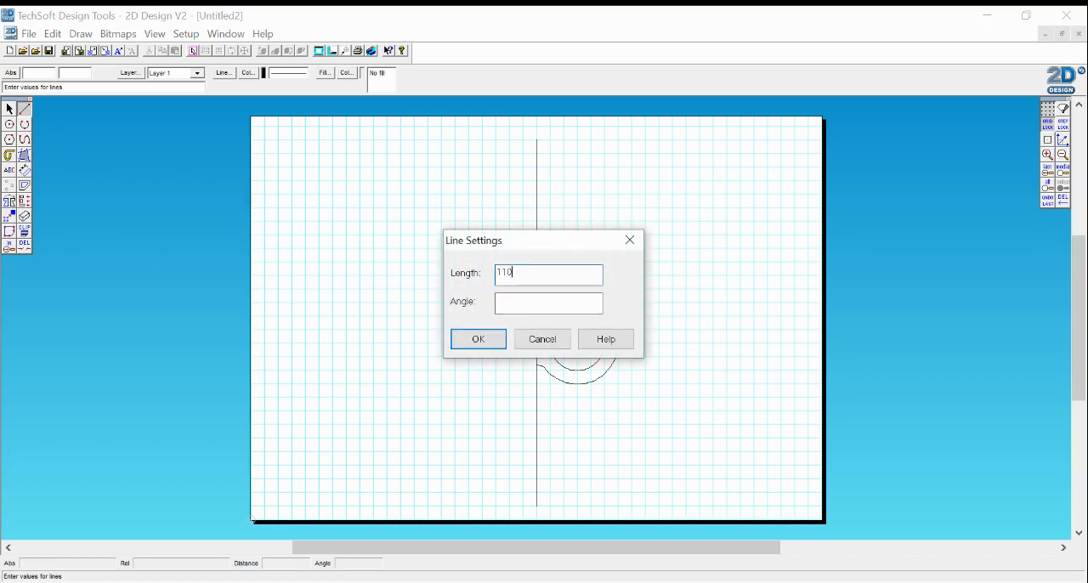
pyautogui.click(478, 339)
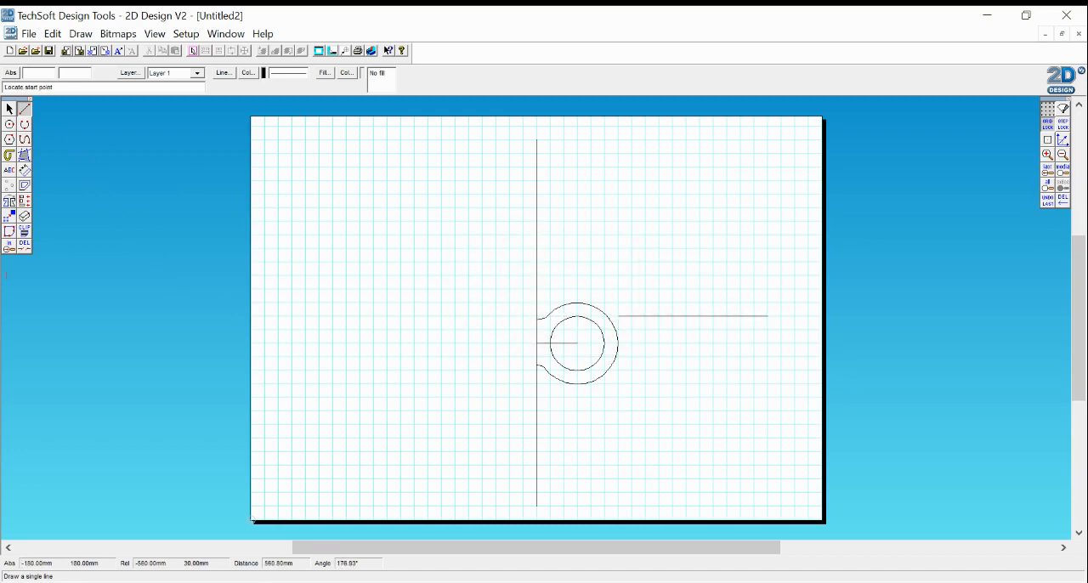
pyautogui.moveTo(631, 357)
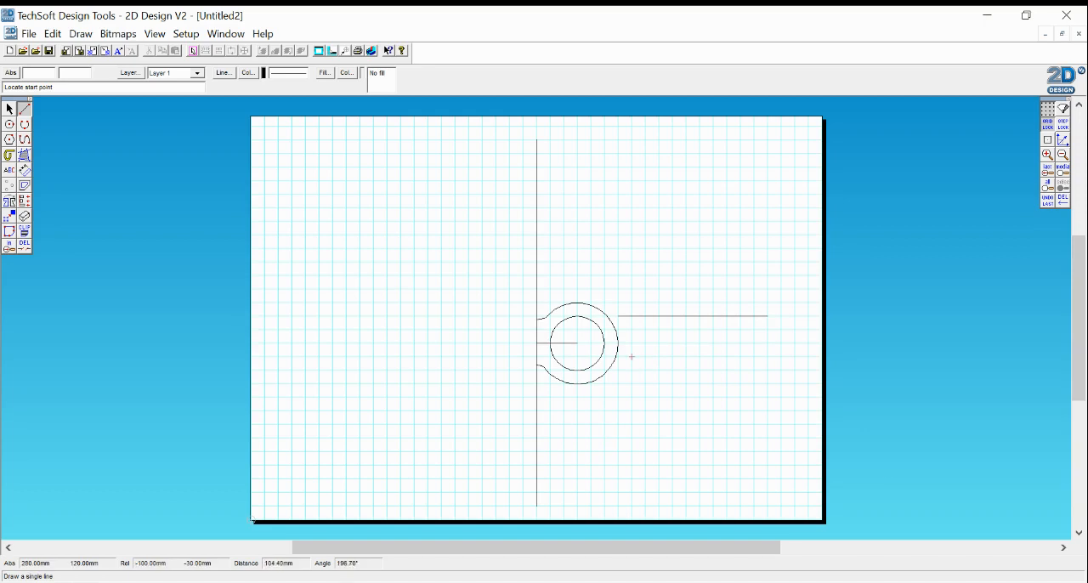
pyautogui.moveTo(603, 356)
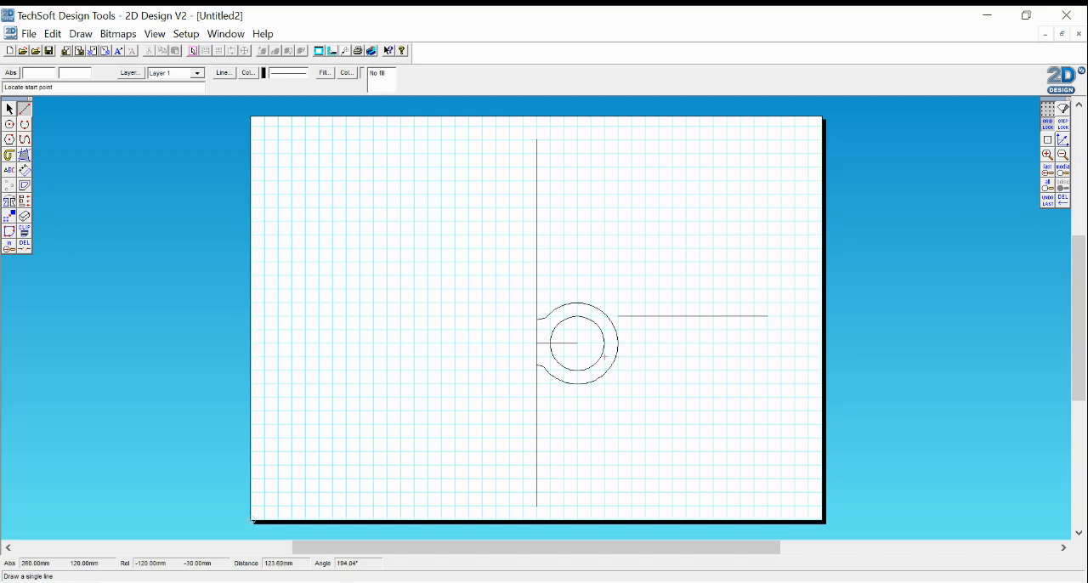
# Draw the arm's lower edge rightward from the ring.
pyautogui.click(701, 356)
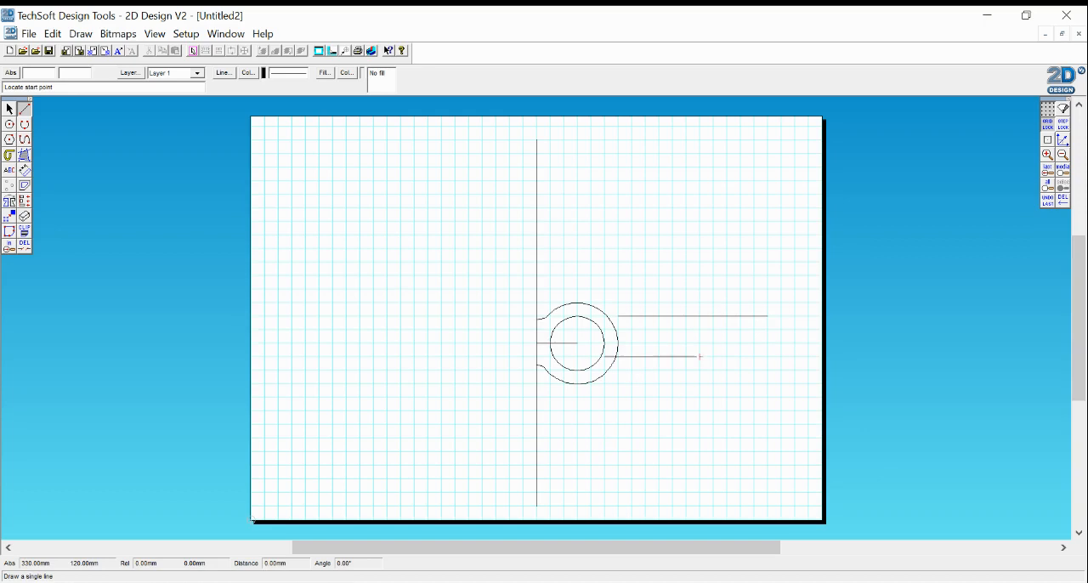
pyautogui.click(702, 356)
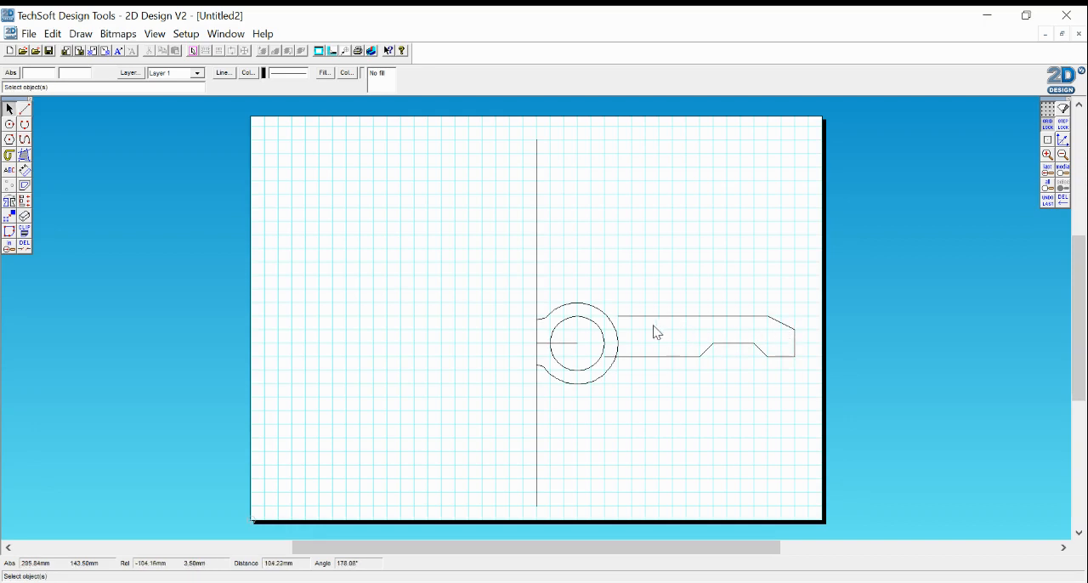
pyautogui.click(23, 109)
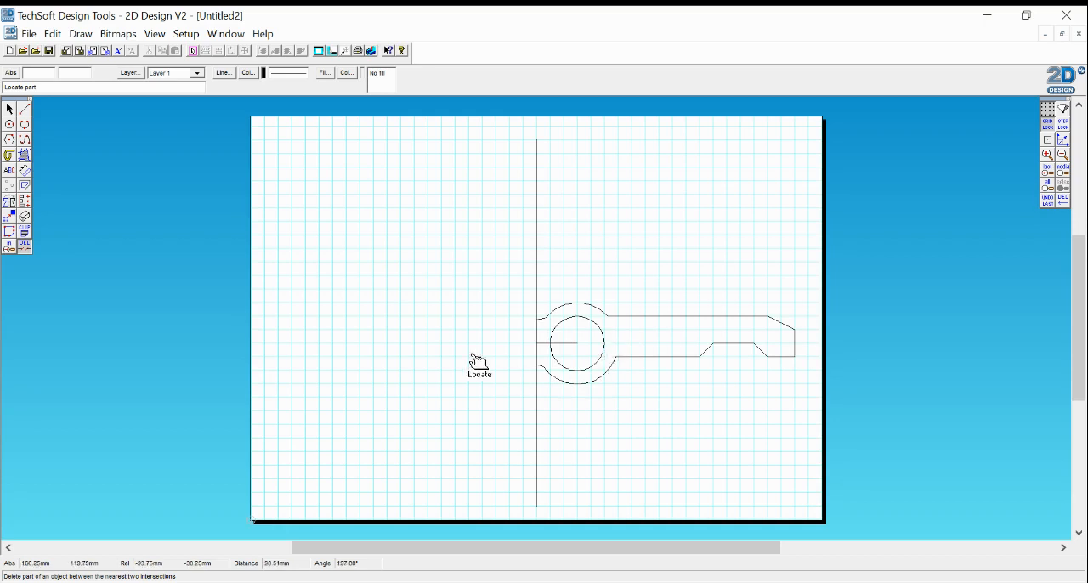
pyautogui.moveTo(365, 268)
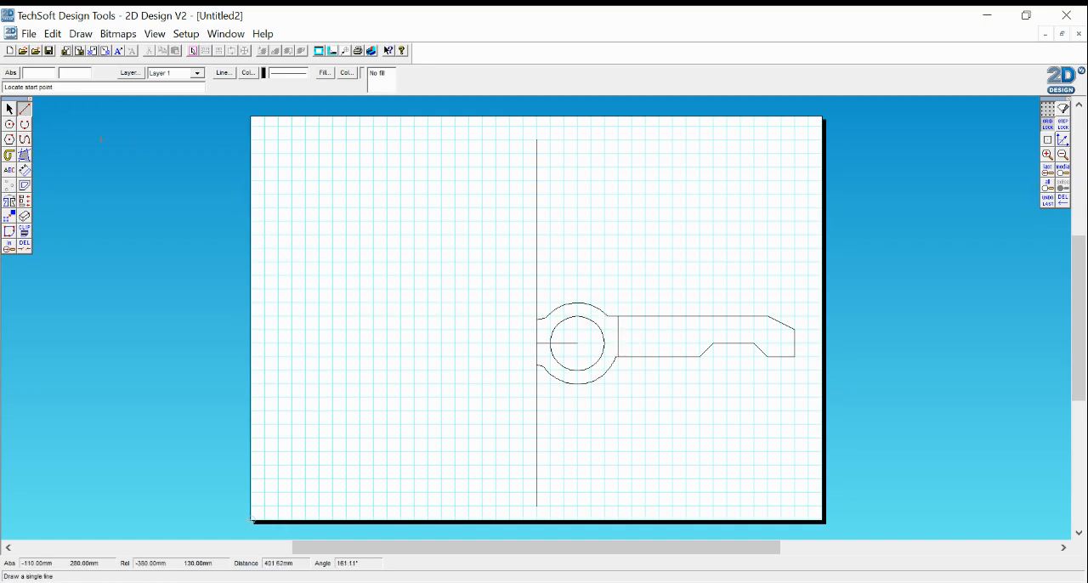
# Give the short vertical fold line a dashed line style.
pyautogui.click(9, 109)
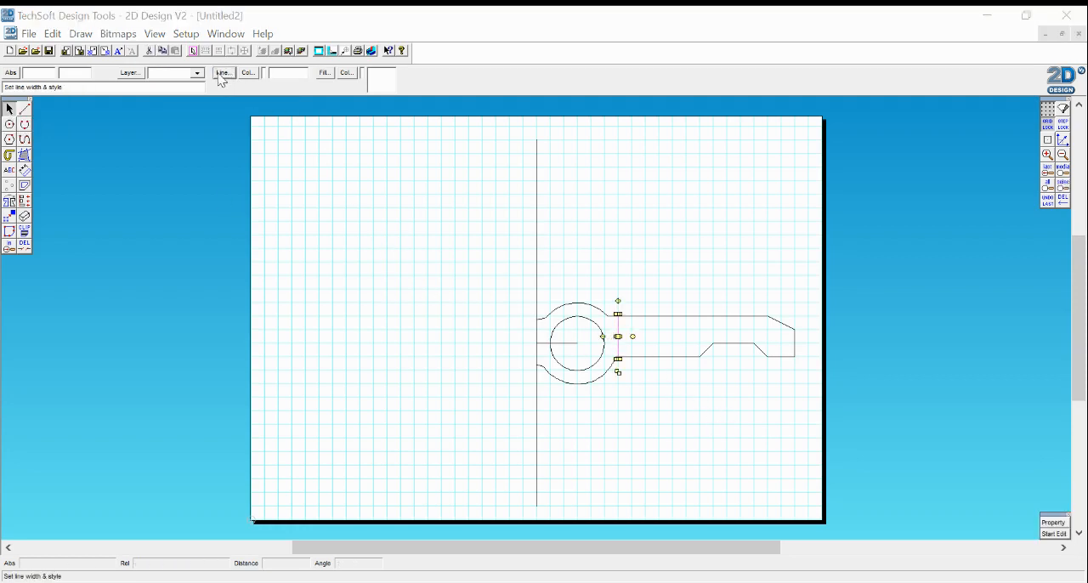
pyautogui.click(223, 72)
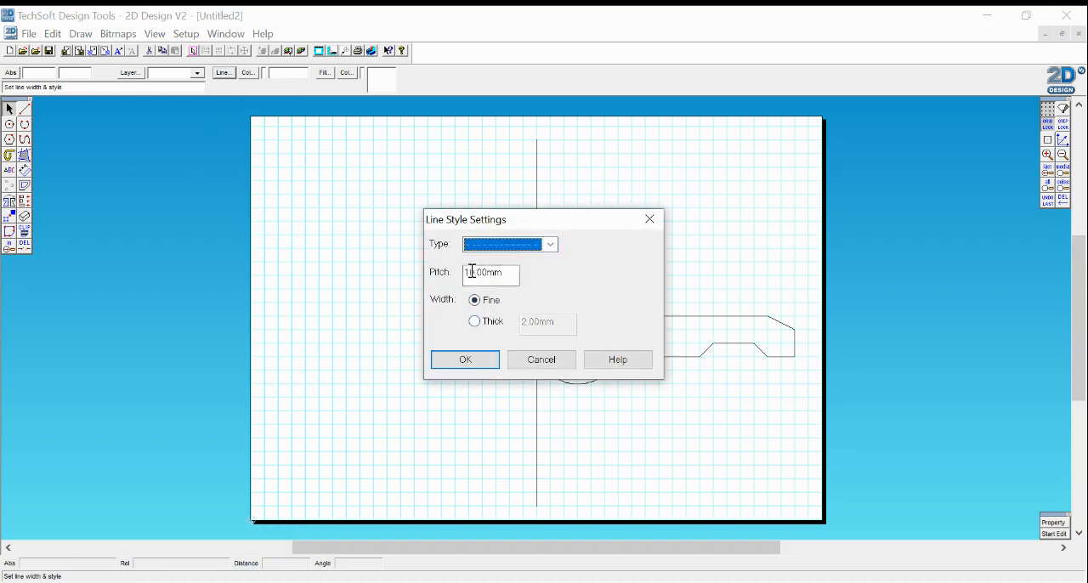
pyautogui.click(465, 359)
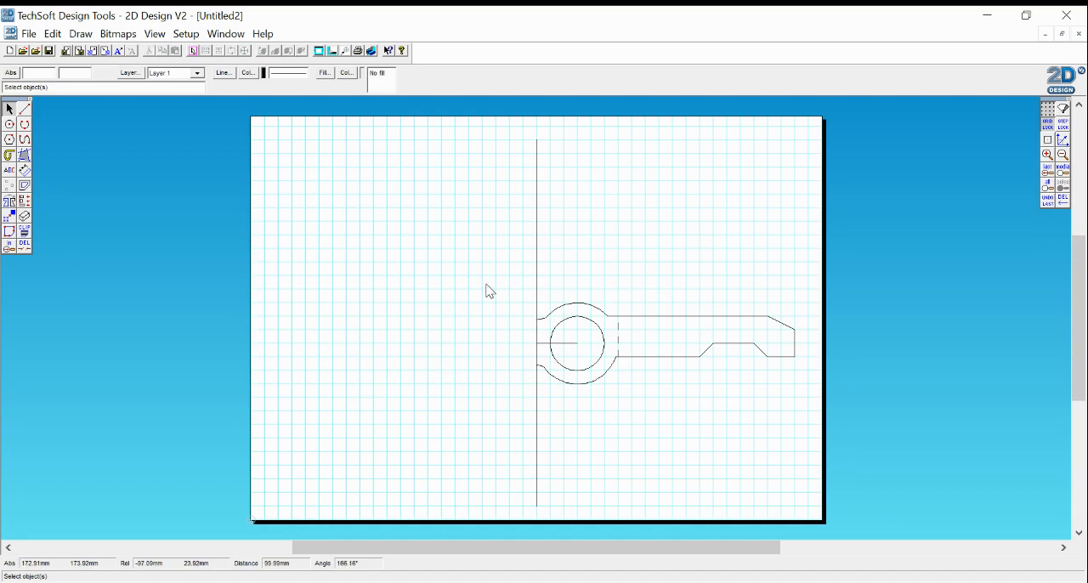
# Box-select the ring-and-arm half and mirror it as a repeated copy.
pyautogui.moveTo(488, 285); pyautogui.dragTo(831, 407)
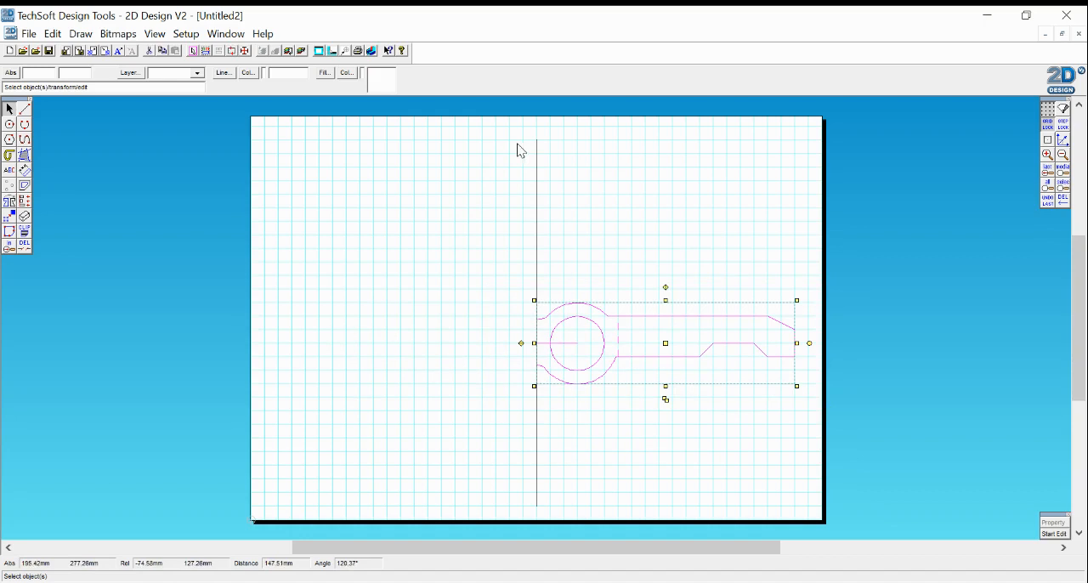
pyautogui.moveTo(182, 228)
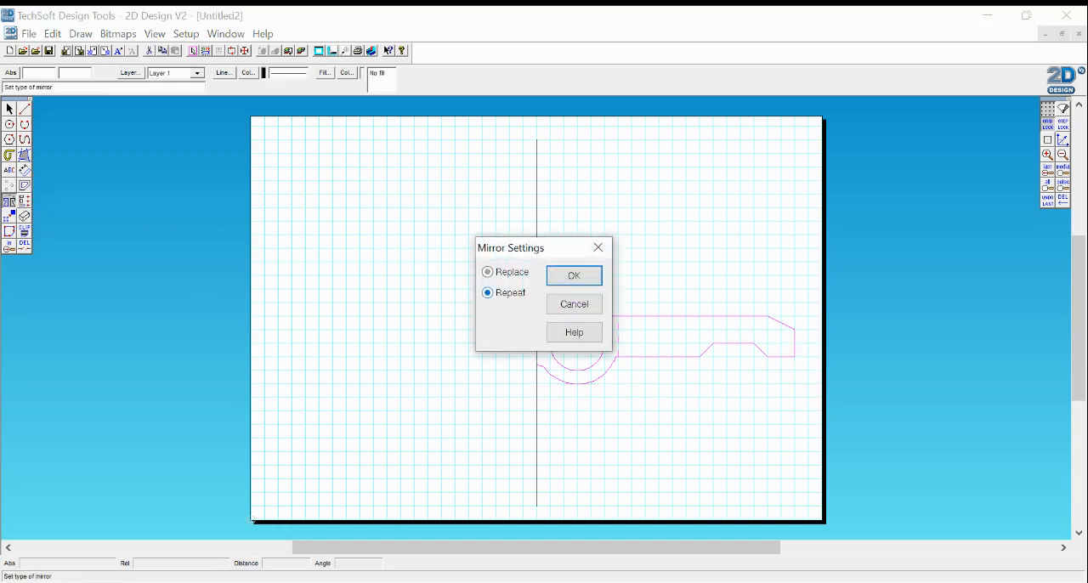
pyautogui.click(574, 275)
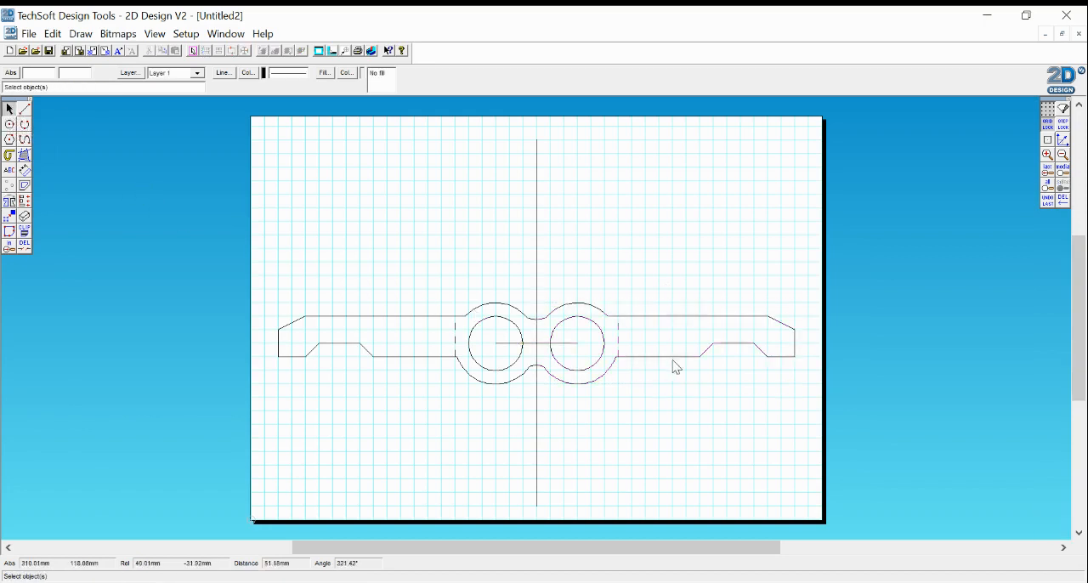
pyautogui.moveTo(215, 341)
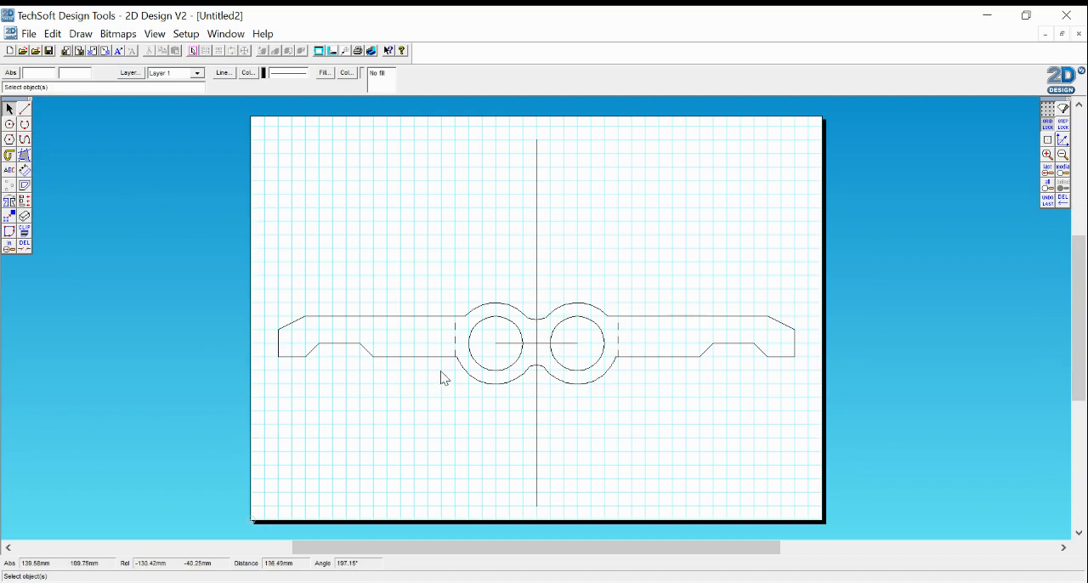
pyautogui.moveTo(361, 299)
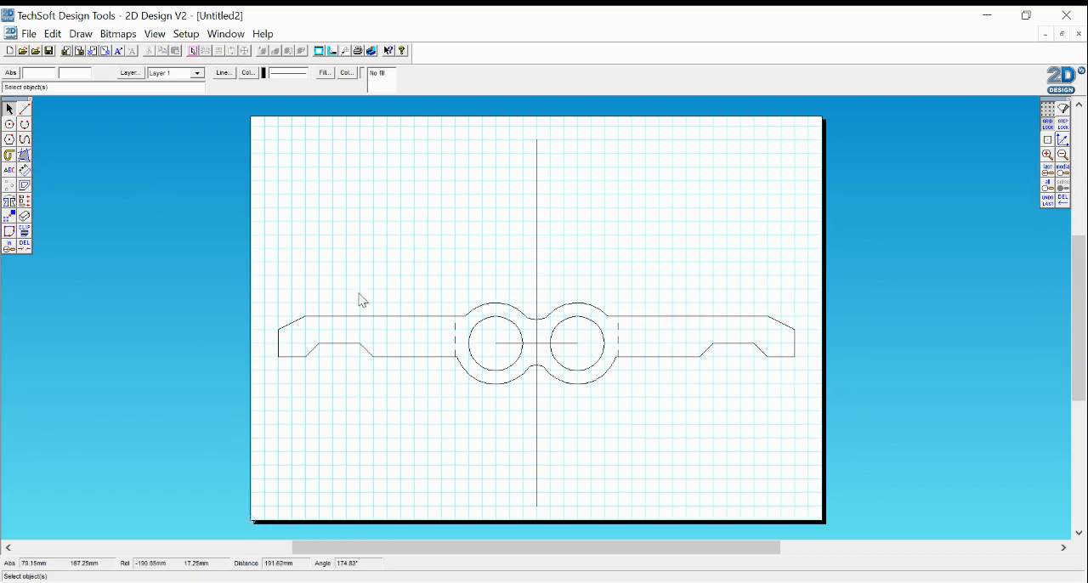
pyautogui.moveTo(275, 295)
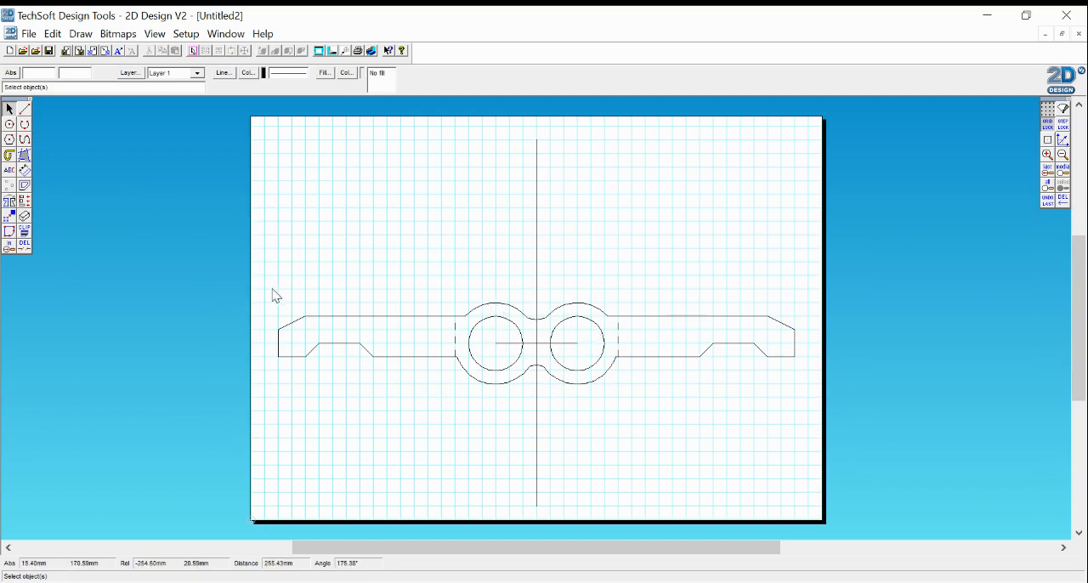
pyautogui.moveTo(522, 378)
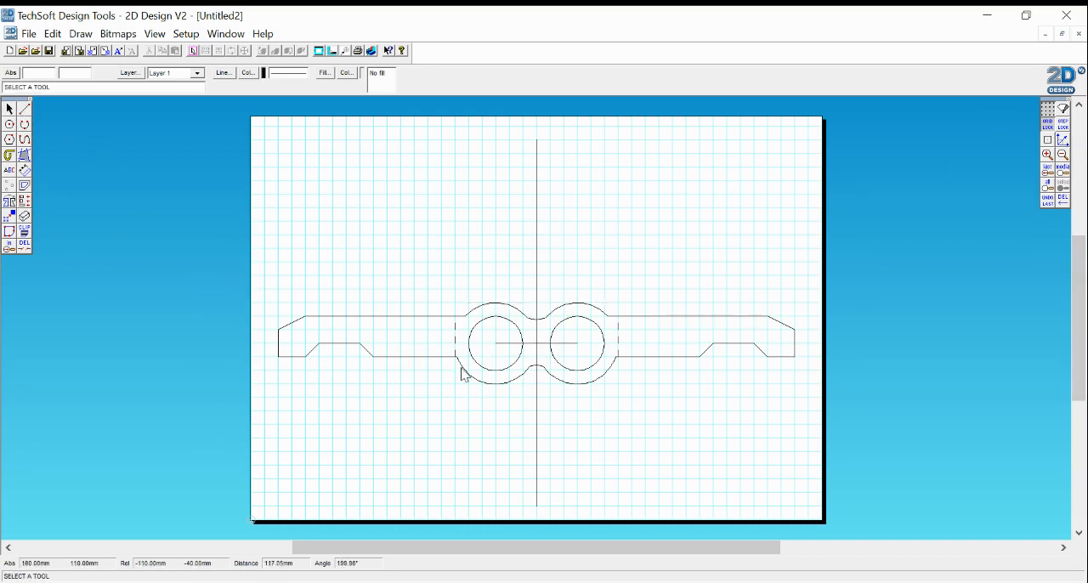
# Set the grid X and Y spacing to 2.00 mm.
pyautogui.click(185, 33)
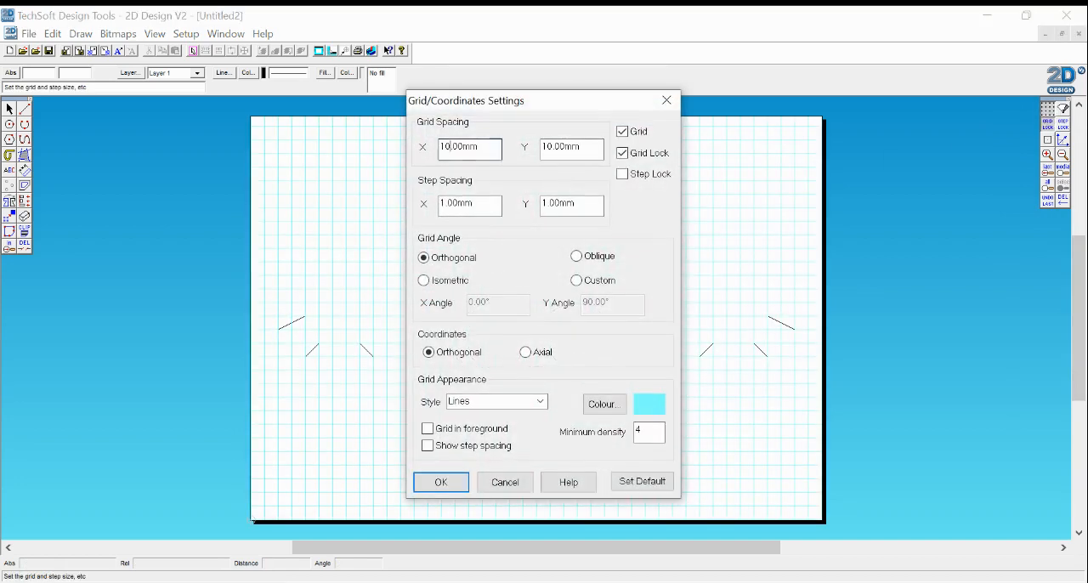
pyautogui.write('2.00mm')
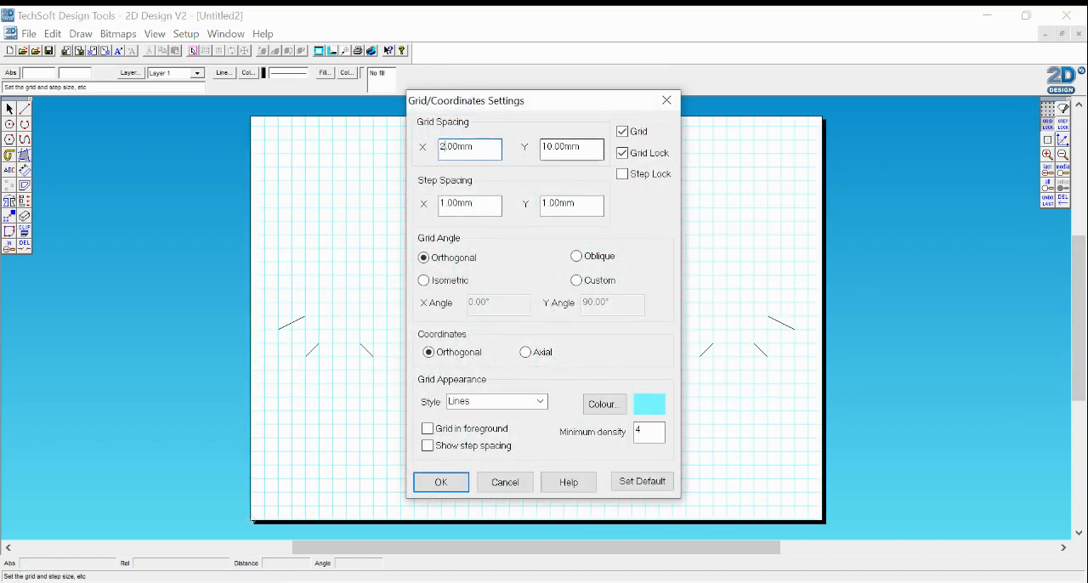
pyautogui.write('2.00mm')
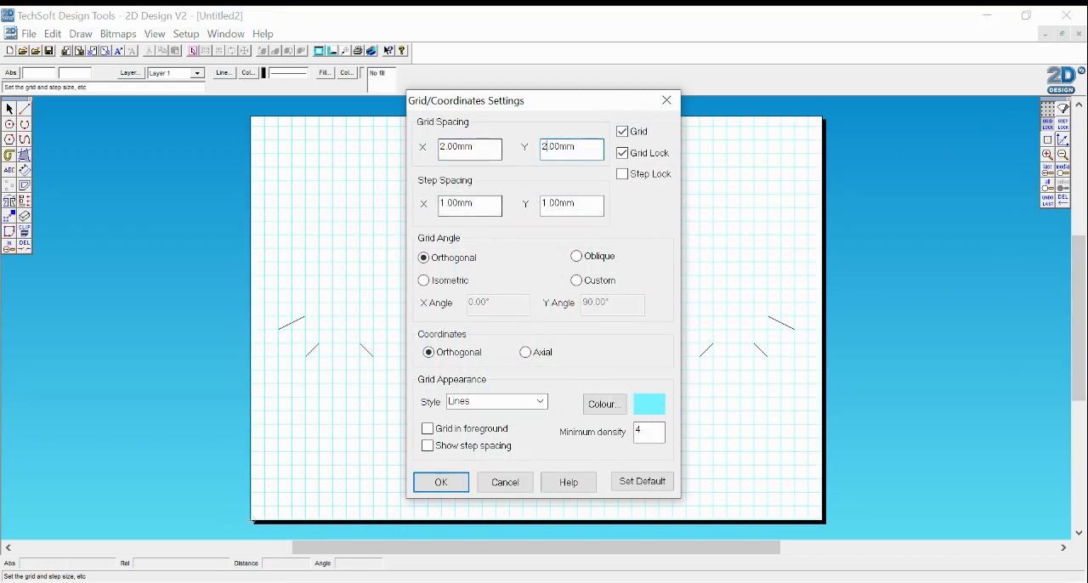
pyautogui.click(440, 481)
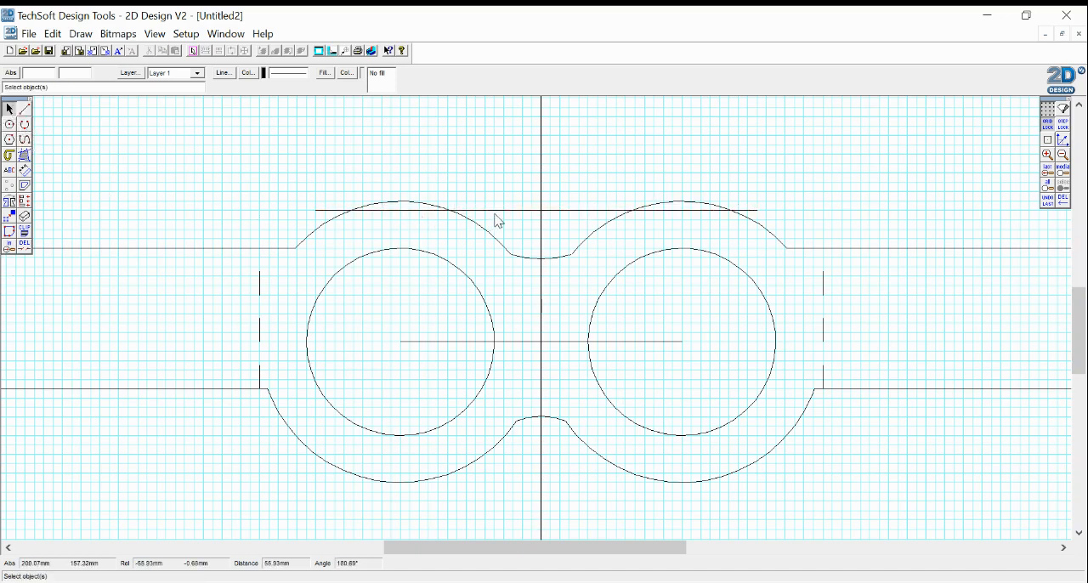
# Apply the dashed line style to the line over both lens rings.
pyautogui.click(536, 210)
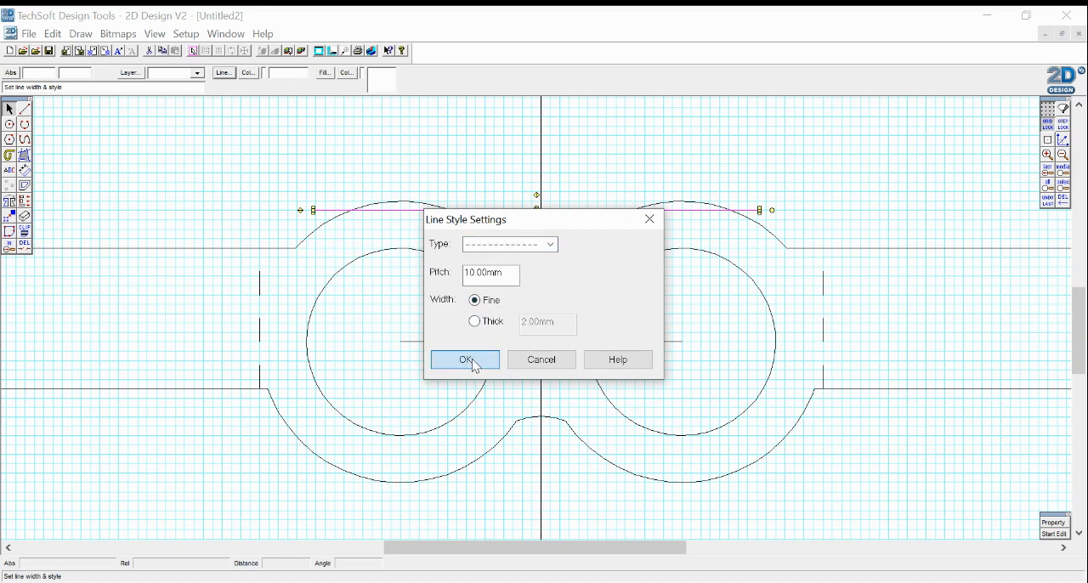
pyautogui.click(465, 360)
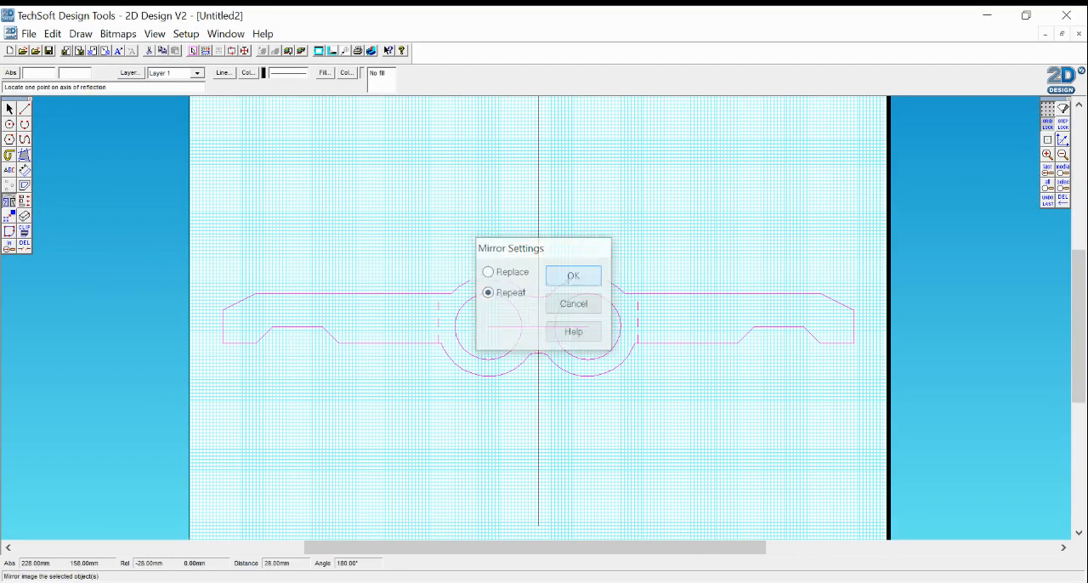
# Mirror the selected glasses outline with Repeat on, creating a joined copy below.
pyautogui.click(573, 276)
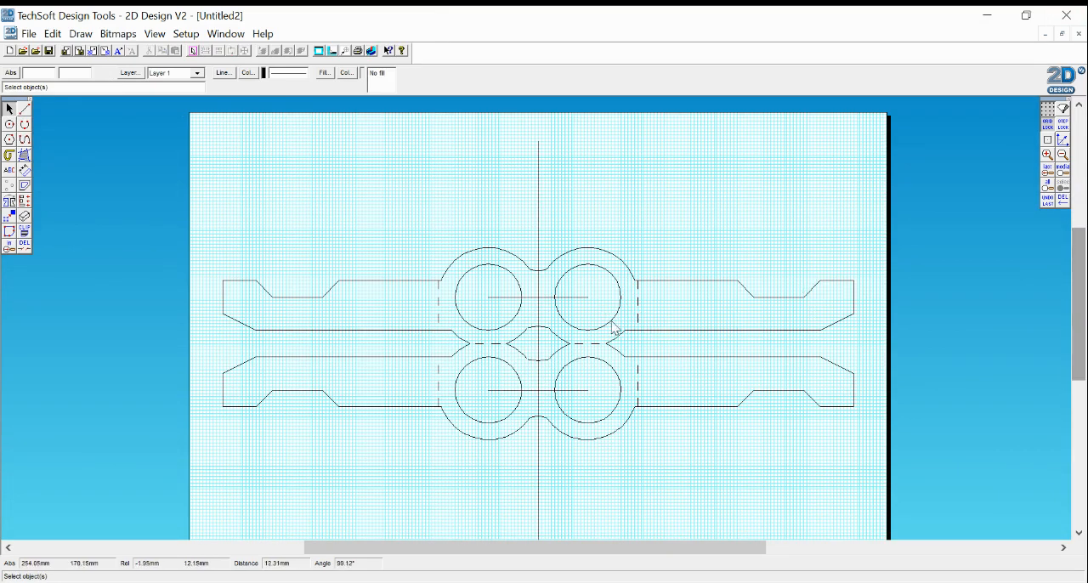
pyautogui.moveTo(525, 272)
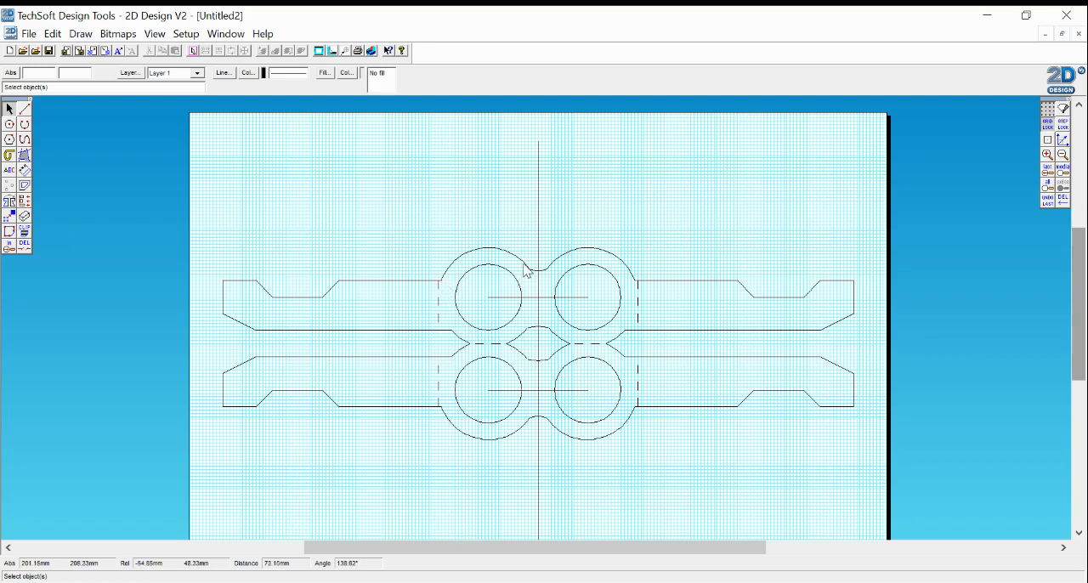
pyautogui.moveTo(425, 404)
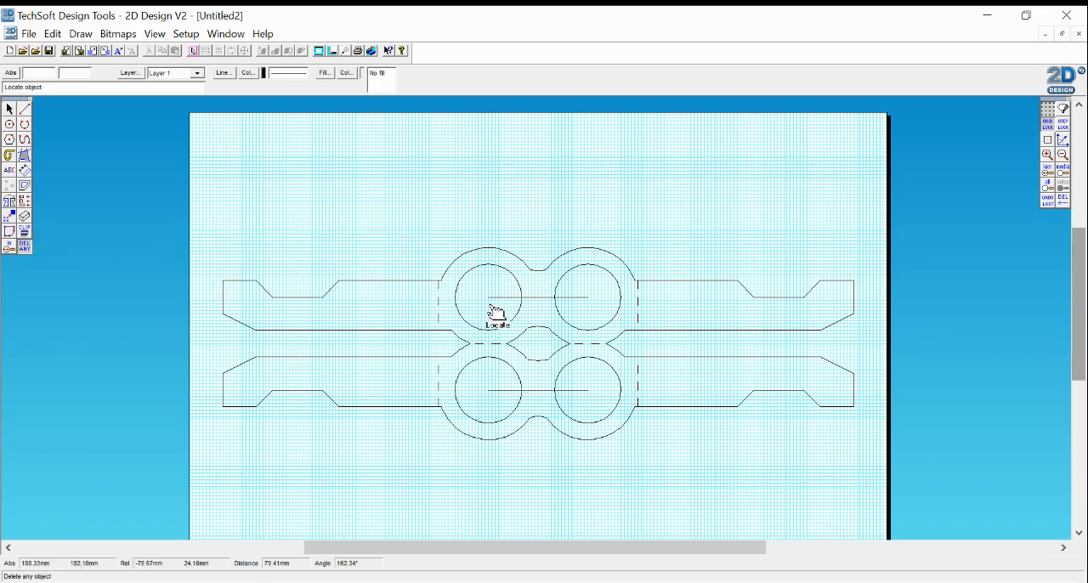
pyautogui.moveTo(501, 394)
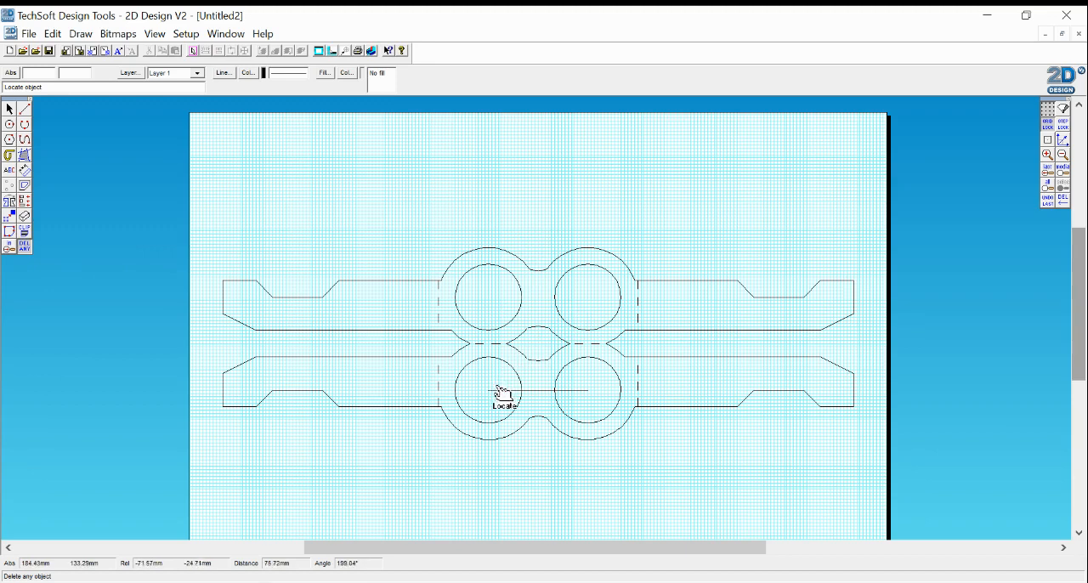
pyautogui.moveTo(145, 217)
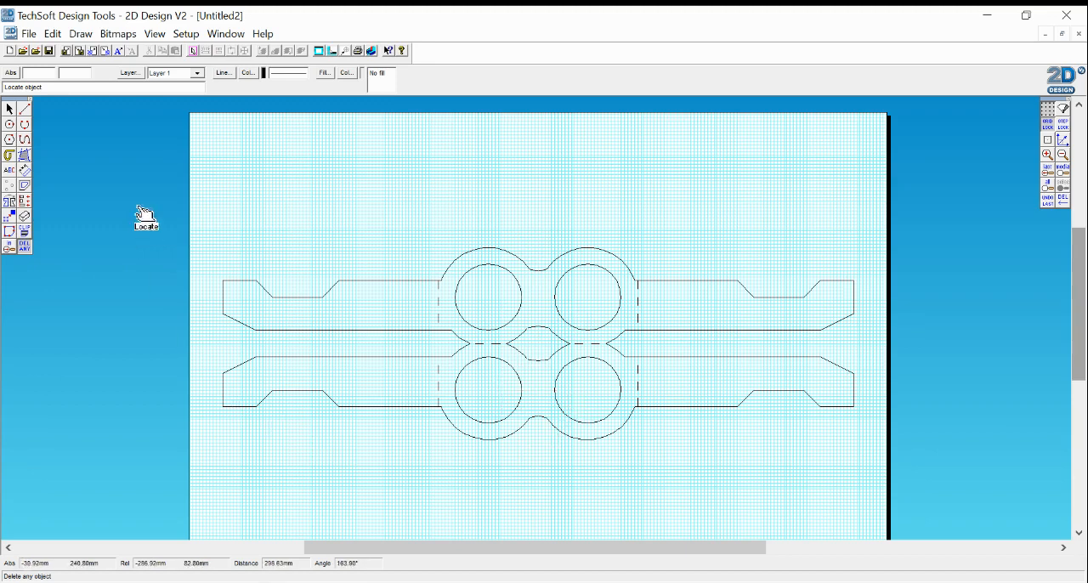
# Switch back to the Select tool and box-select all the glasses outlines.
pyautogui.click(9, 109)
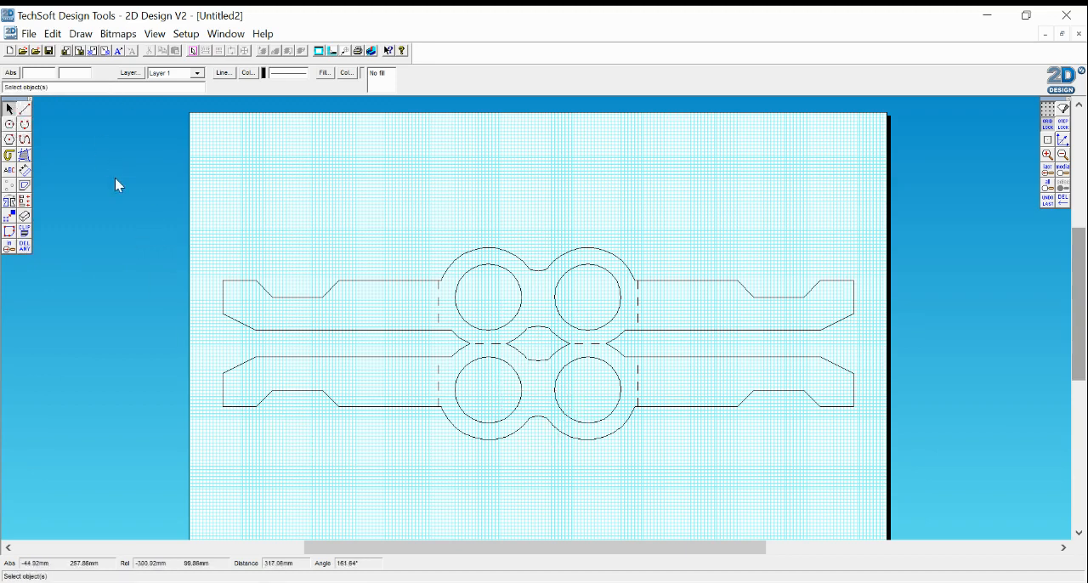
pyautogui.moveTo(170, 210); pyautogui.dragTo(927, 485)
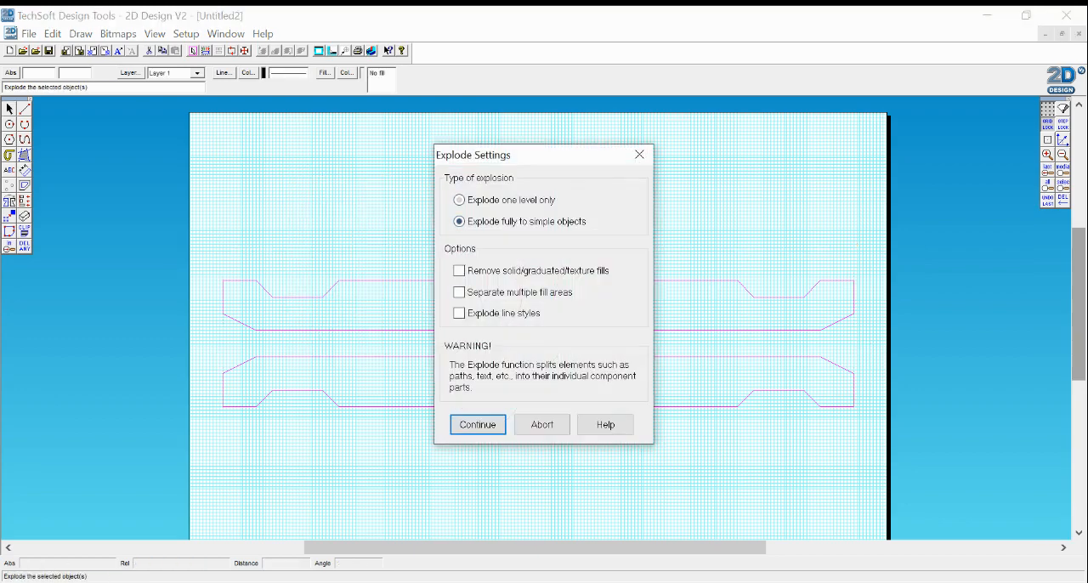
# Explode the drawing fully to simple objects, with 'Explode line styles' ticked.
pyautogui.click(459, 313)
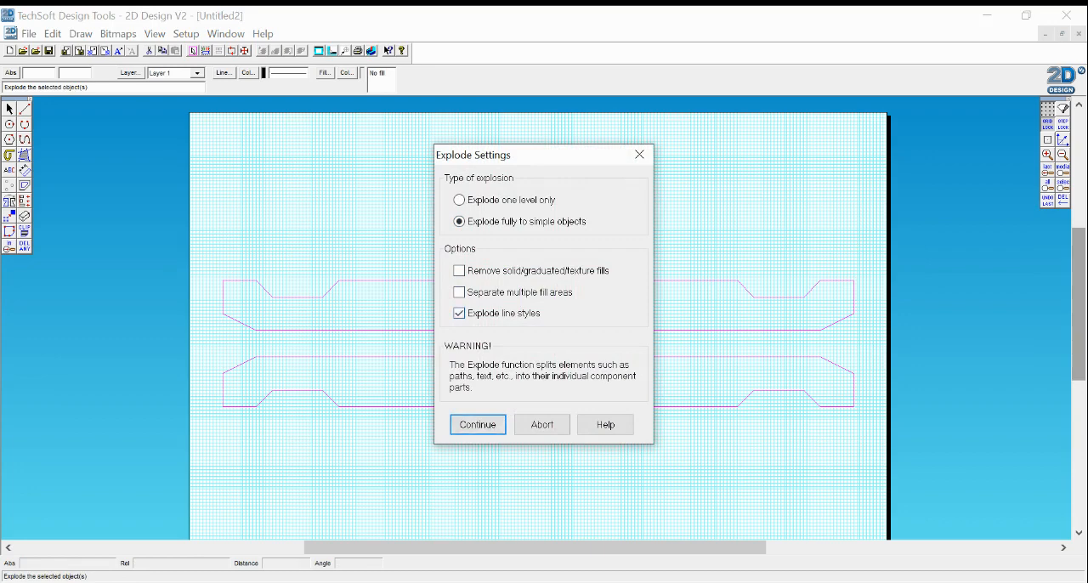
pyautogui.click(477, 424)
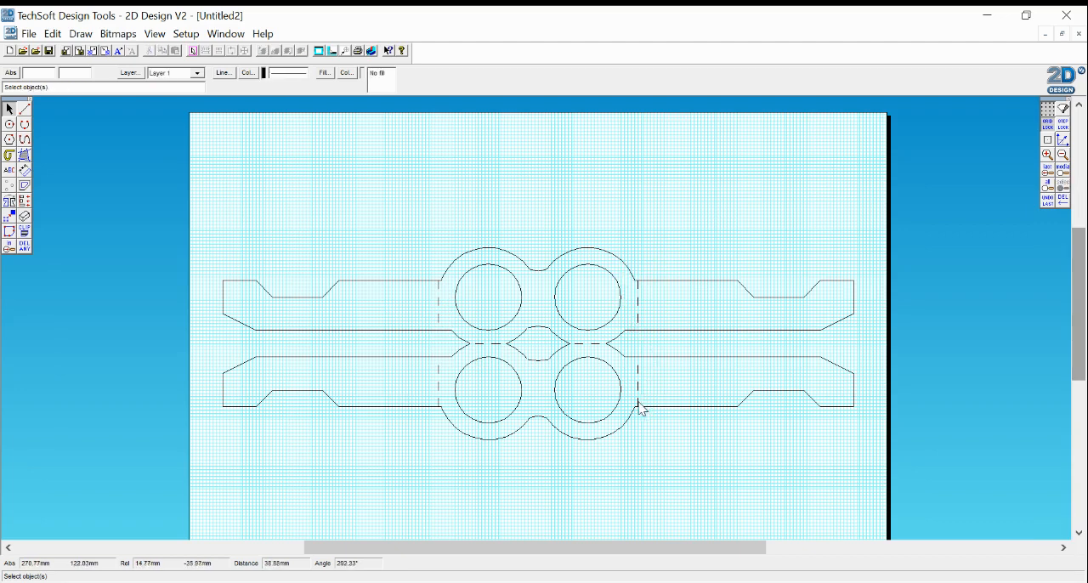
pyautogui.moveTo(325, 295)
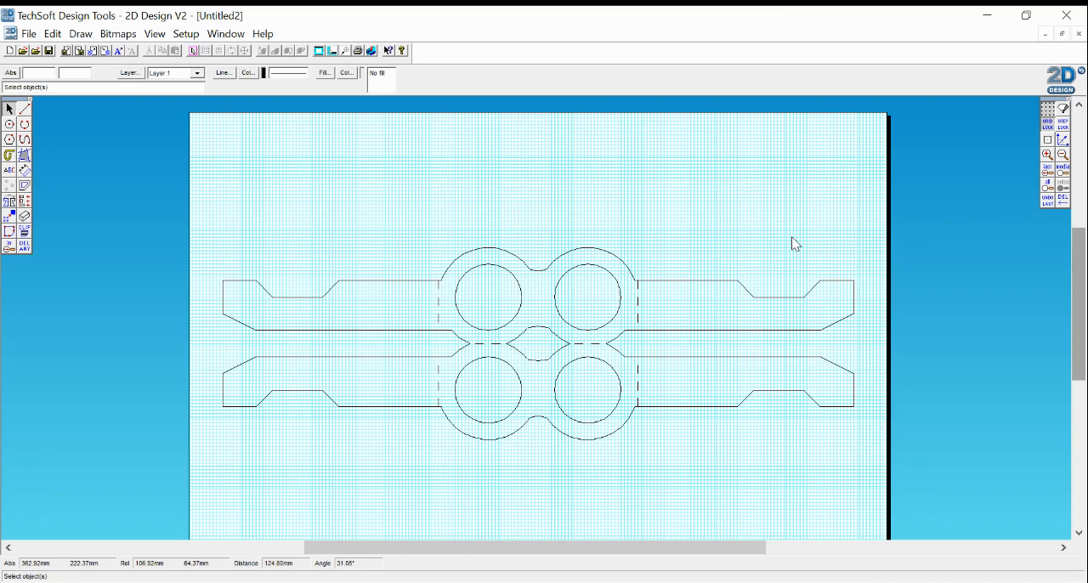
pyautogui.moveTo(623, 354)
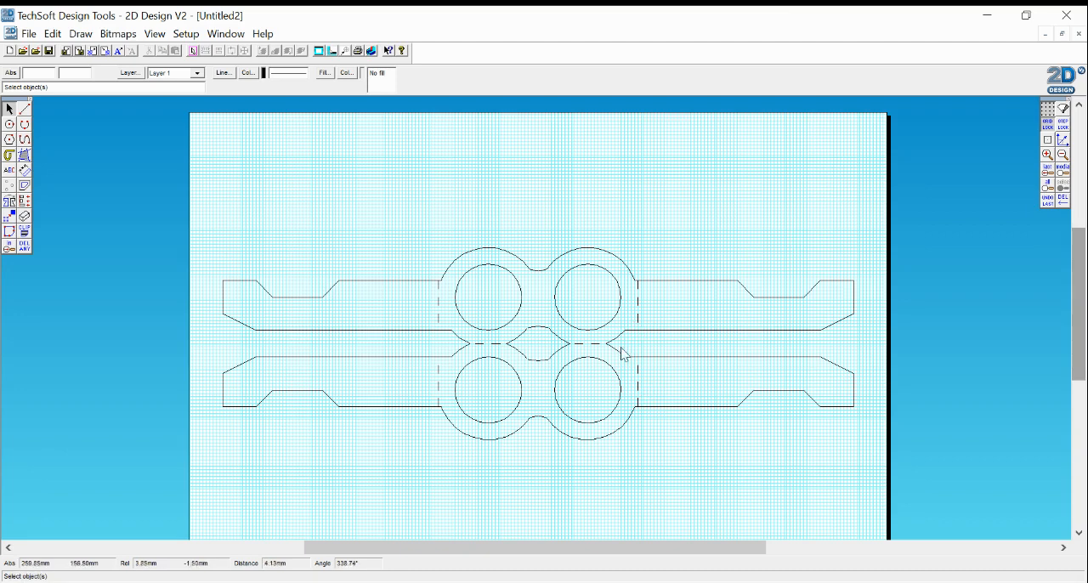
pyautogui.moveTo(616, 345)
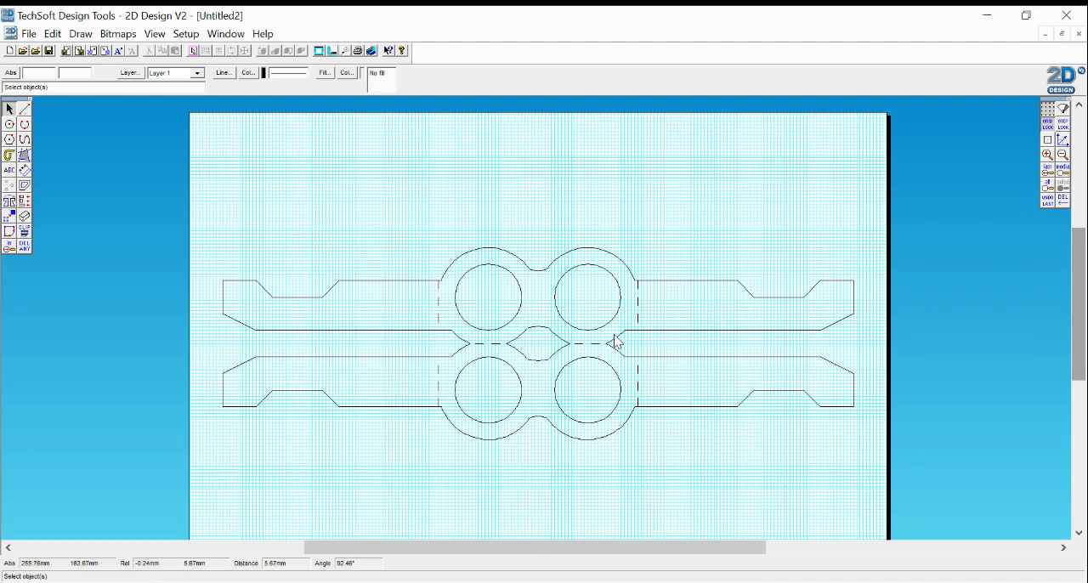
pyautogui.moveTo(298, 302)
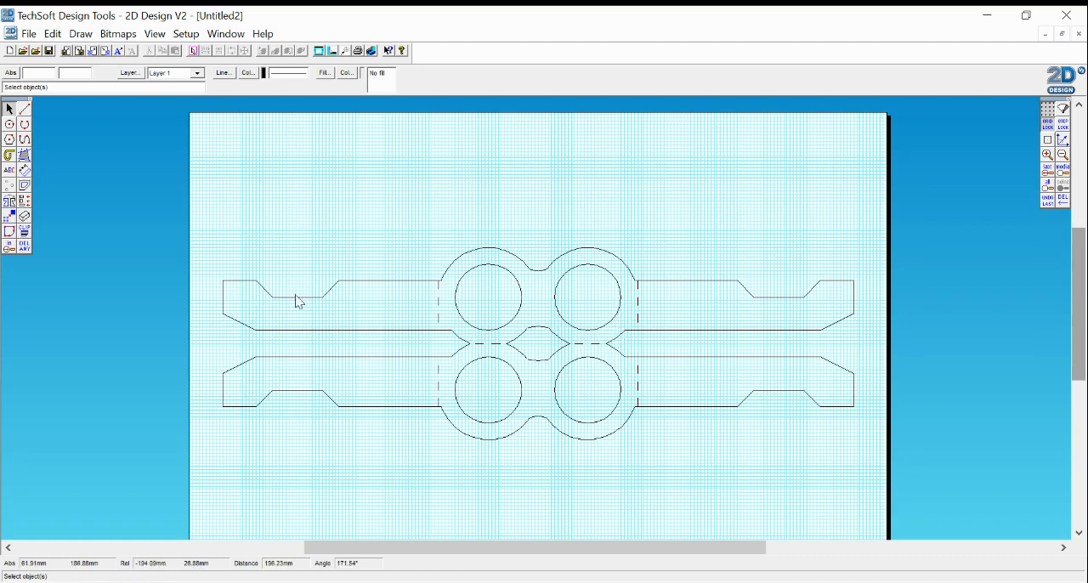
pyautogui.moveTo(476, 523)
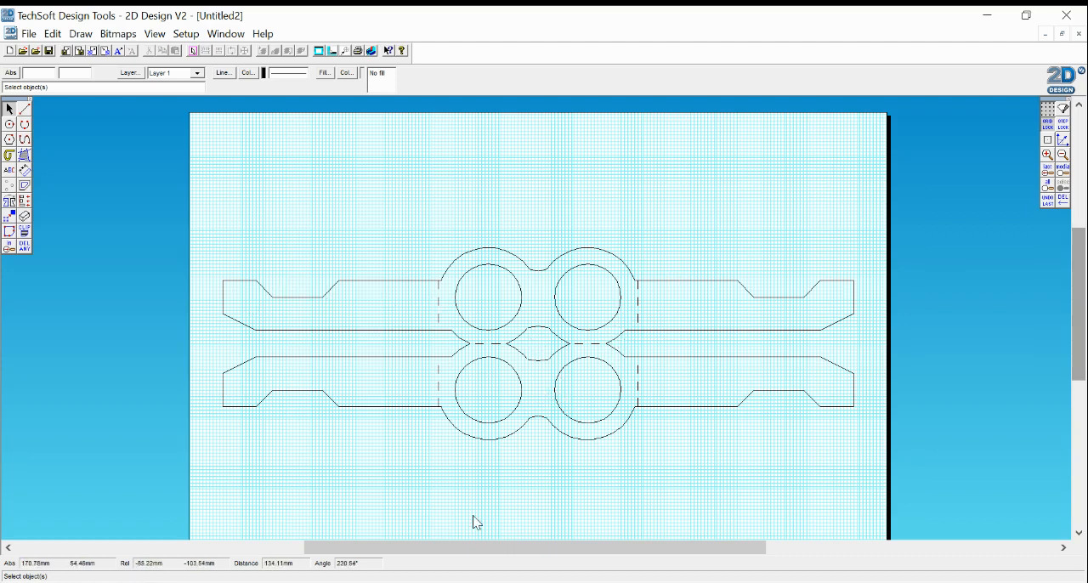